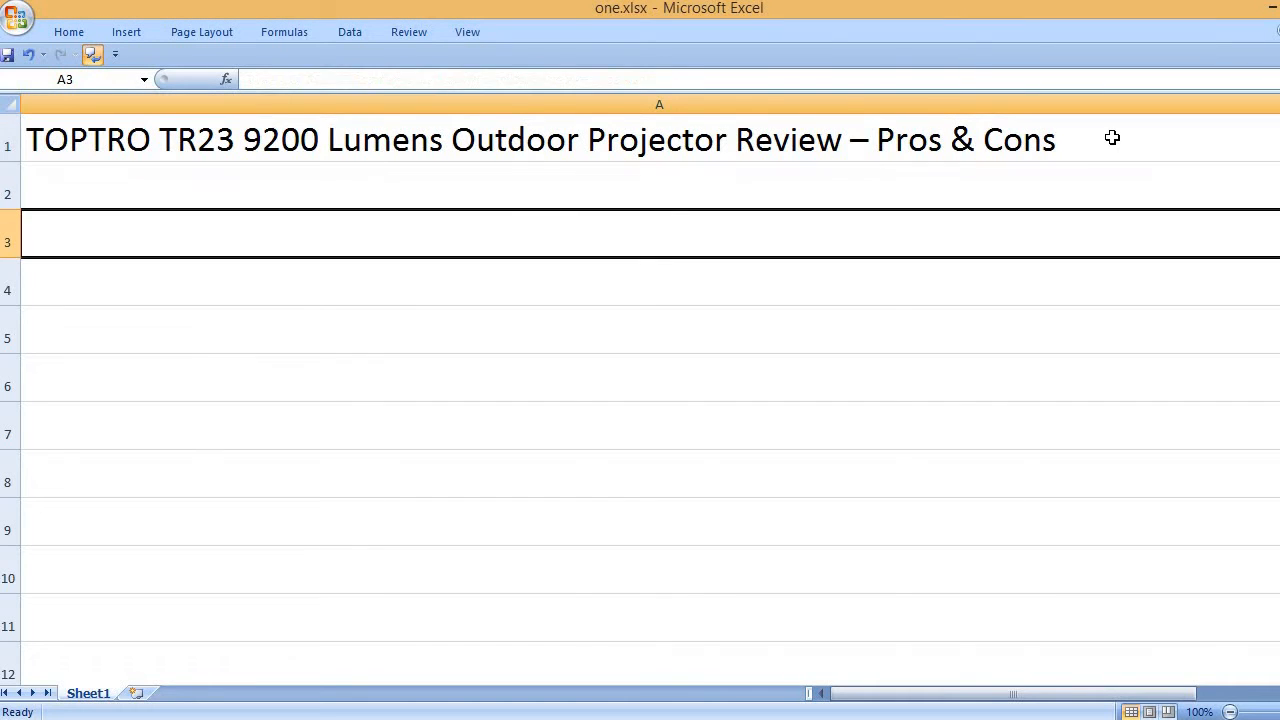
Step: Add a PROS heading in A3 and the first pro, Low noise, in A5
text(P)
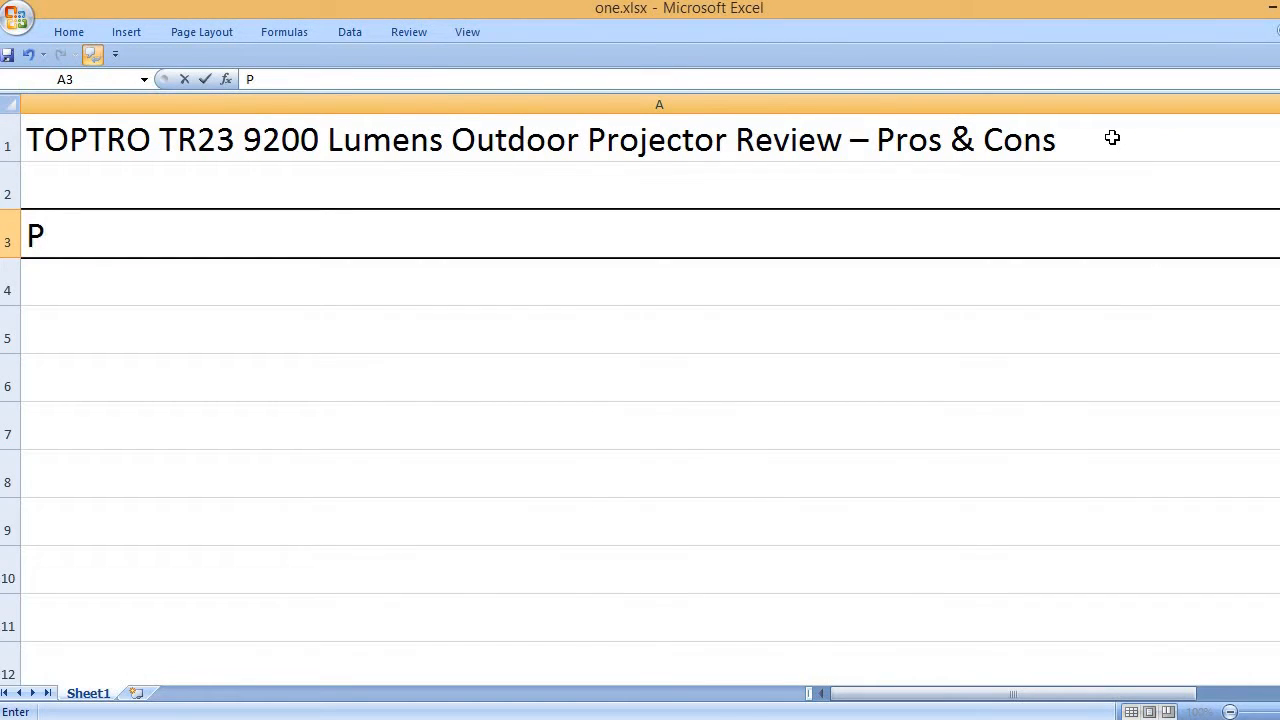
text(ROS)
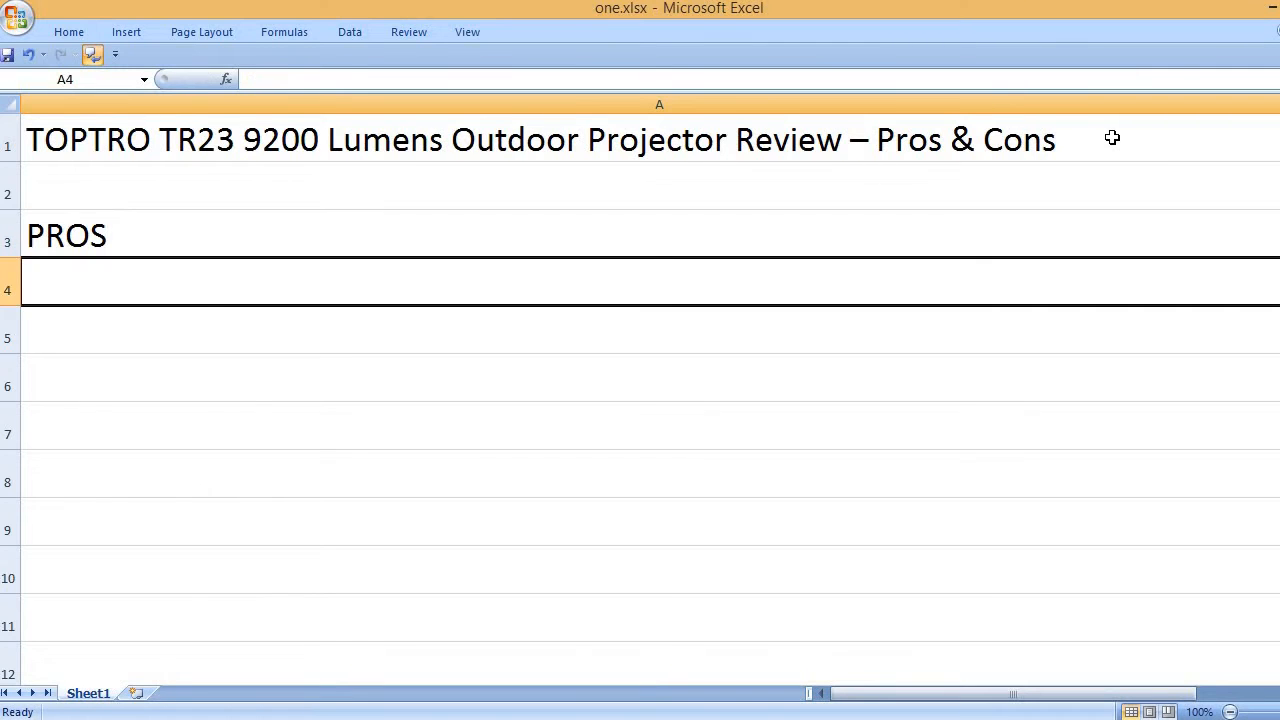
text(Low)
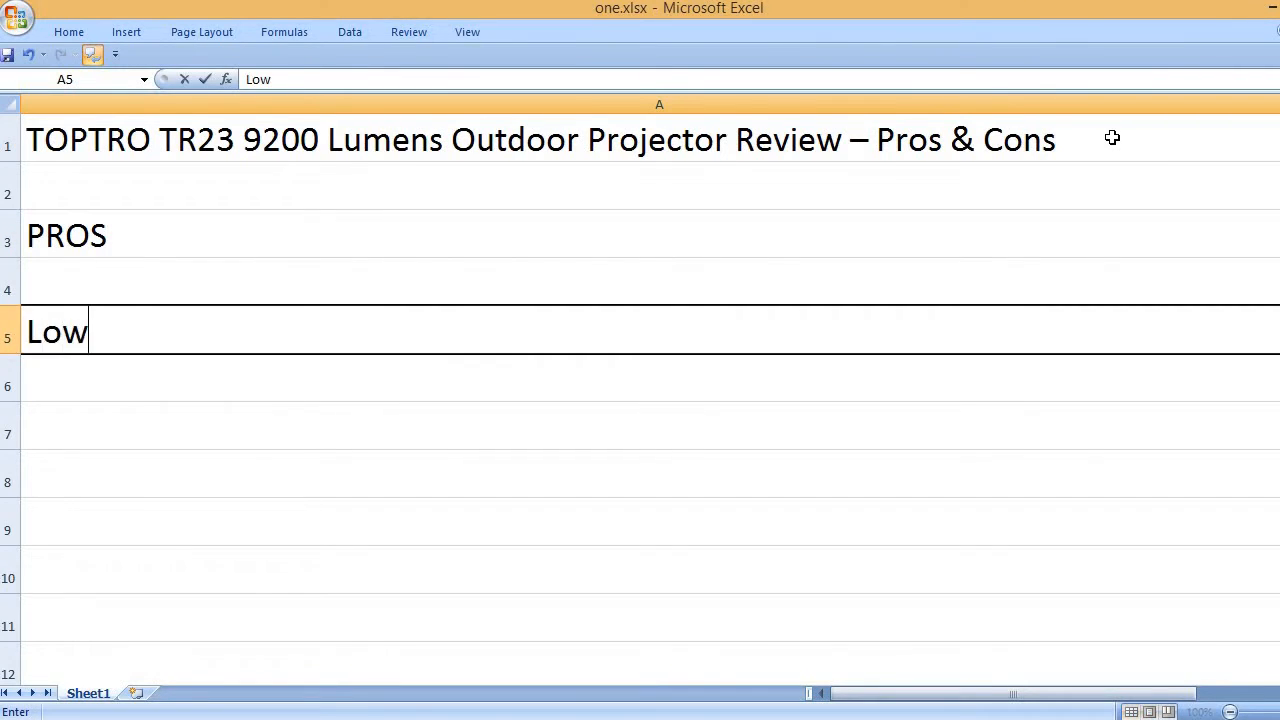
text(noice)
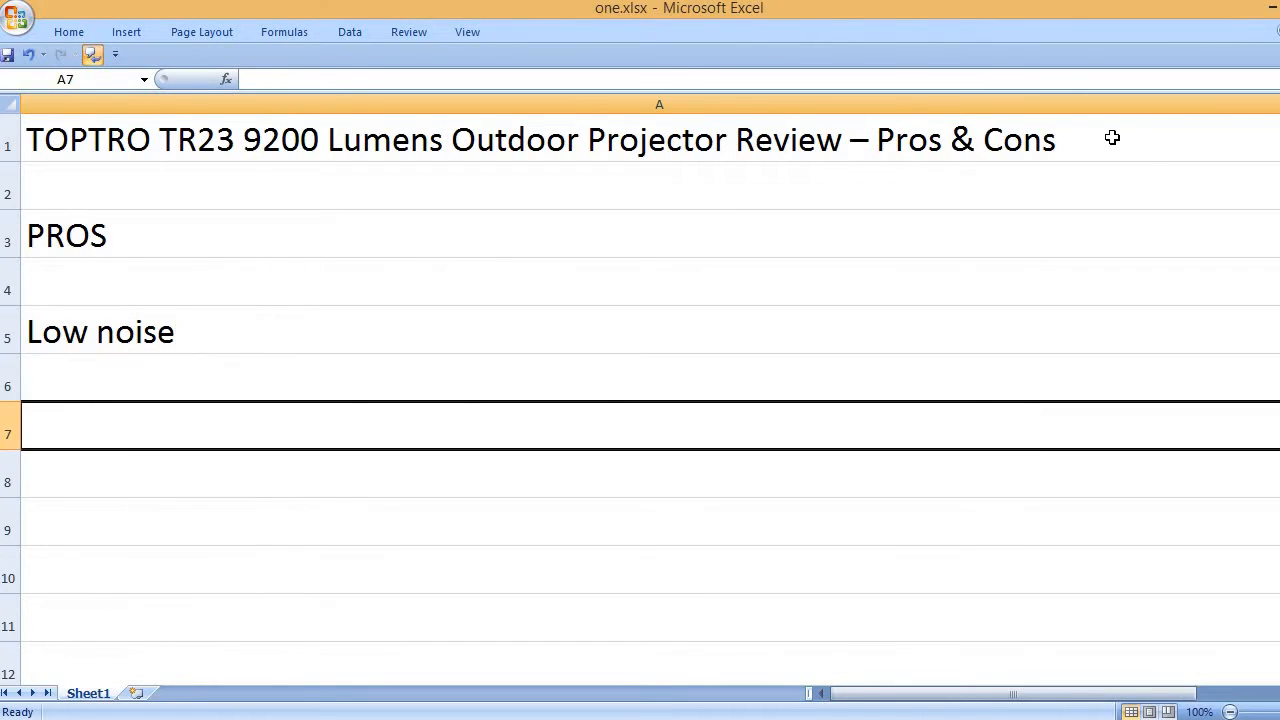
Step: Add the pros 'High quality picture on a wall as well' and 'One year full warranty'
text(H)
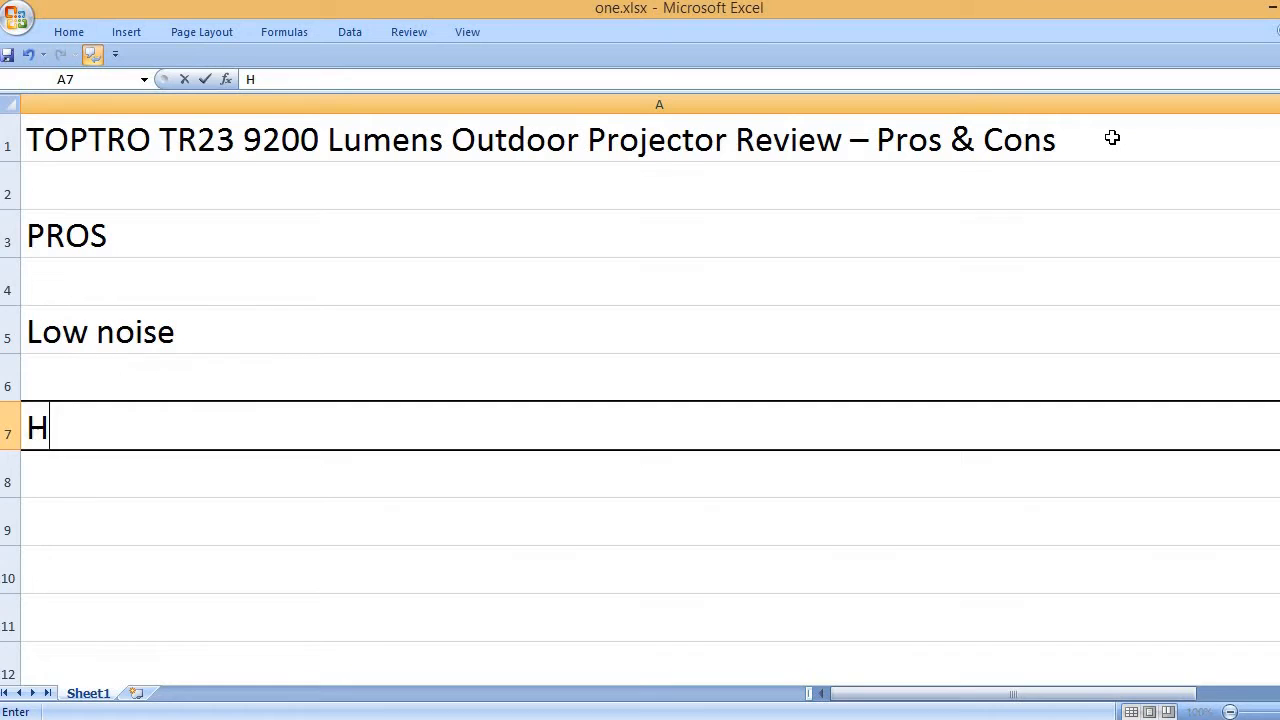
text(igh quality pi)
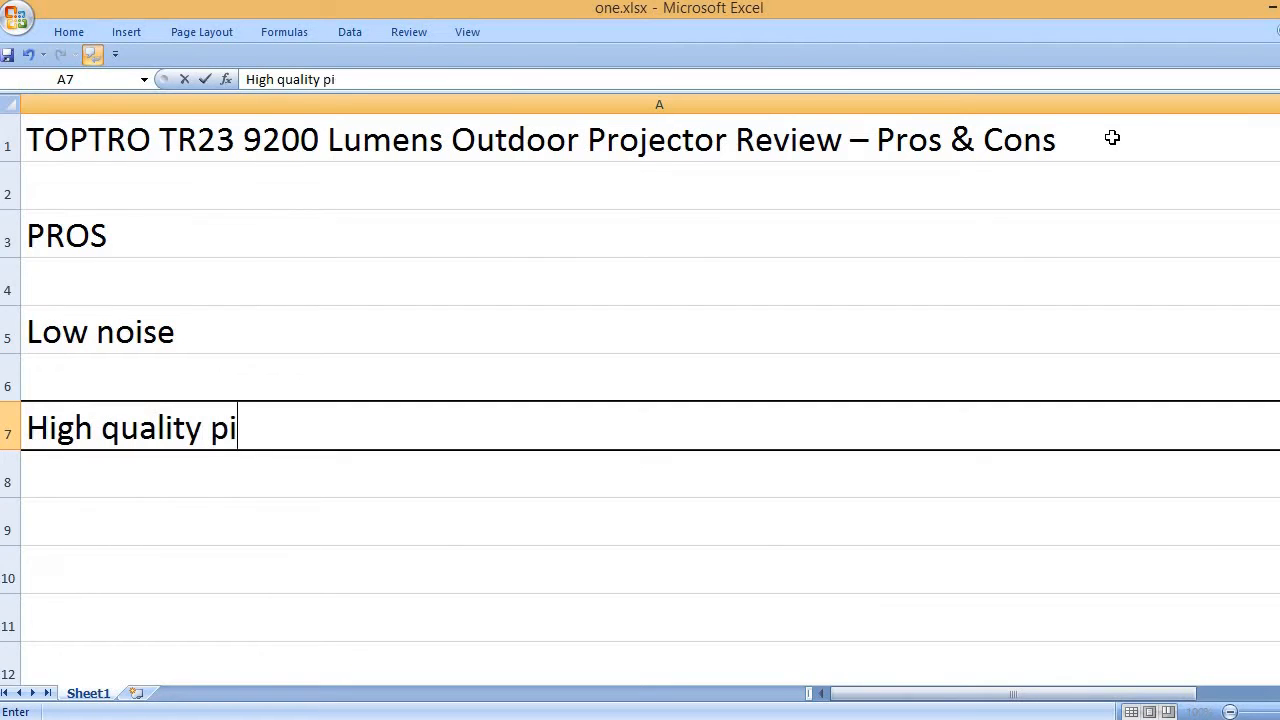
text(cture on)
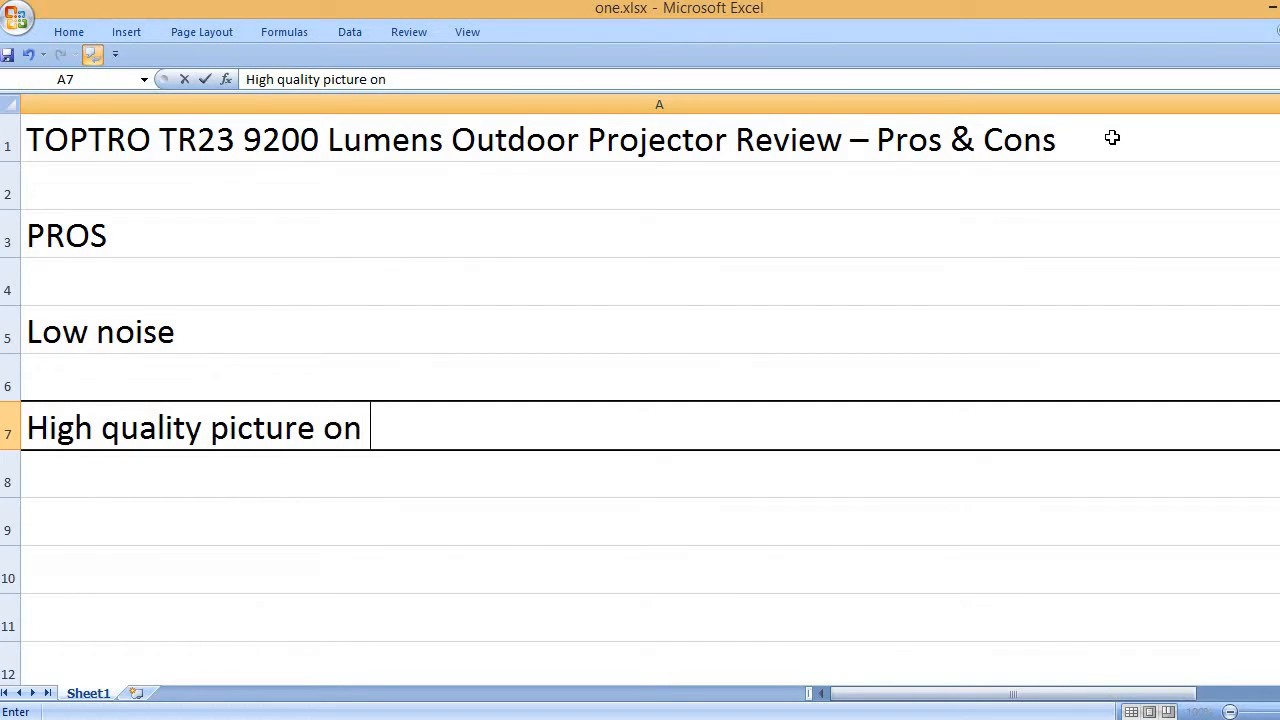
text(a wall as)
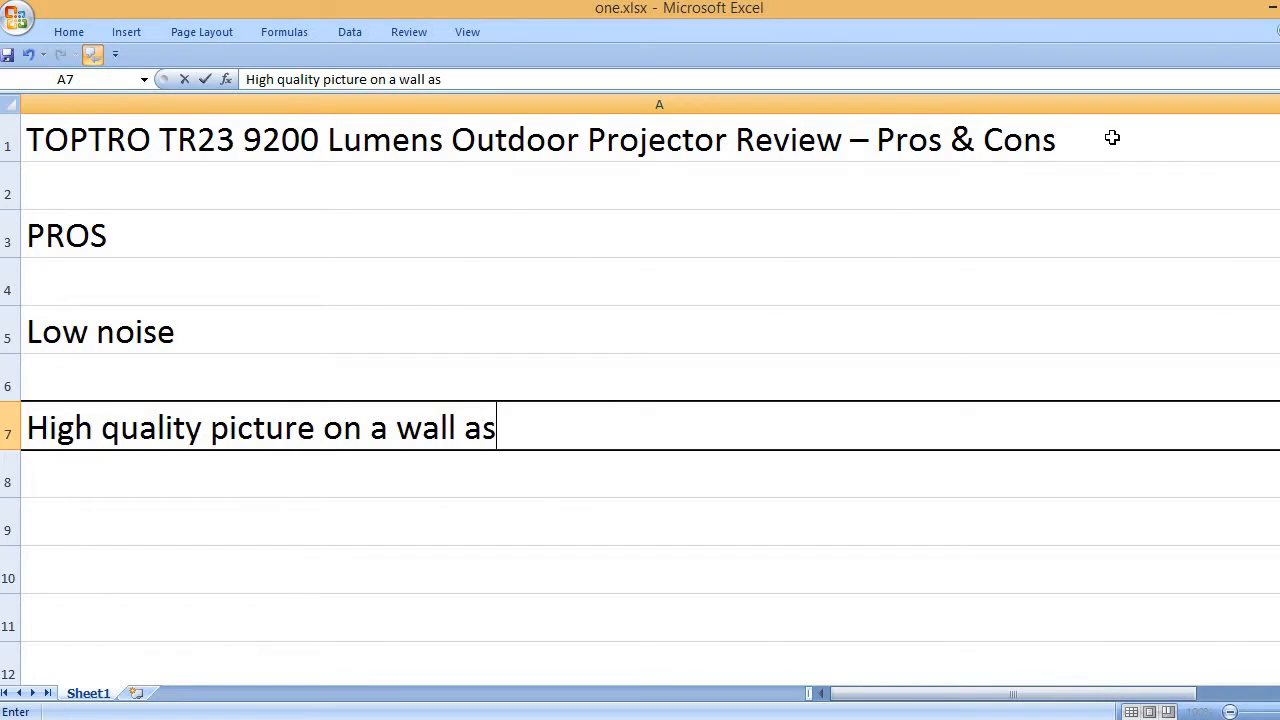
text(well)
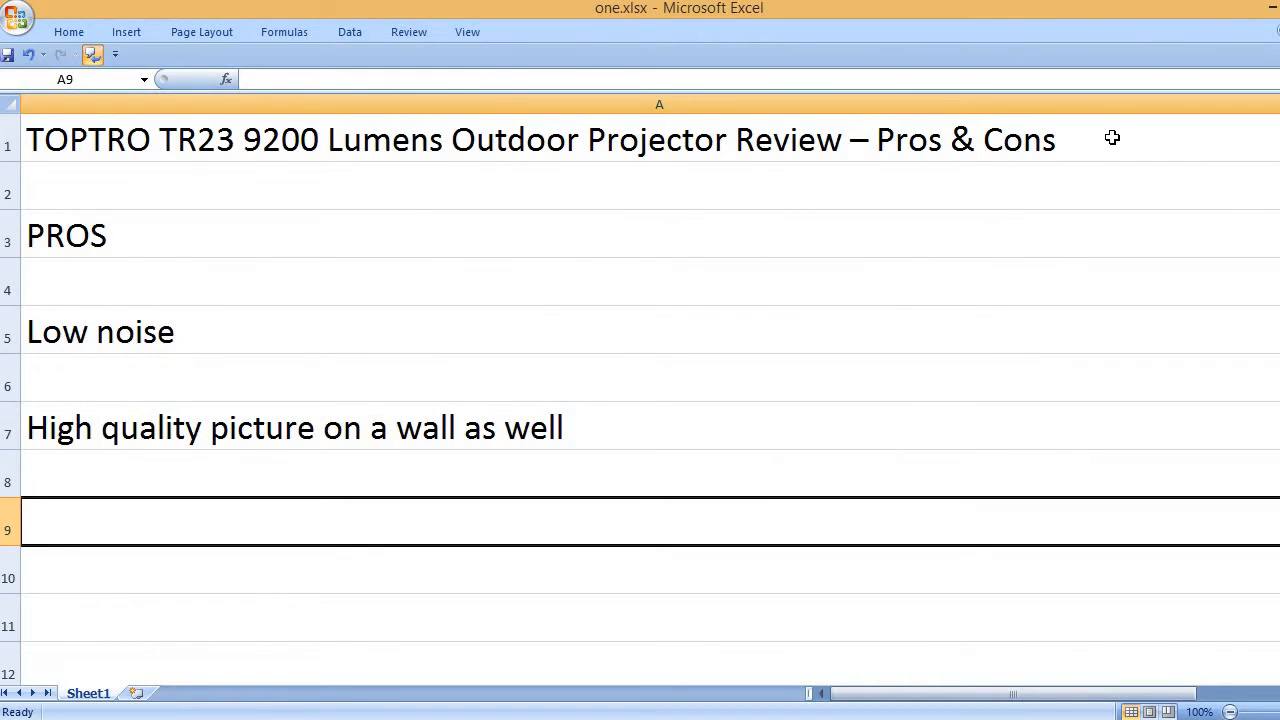
text(One yea)
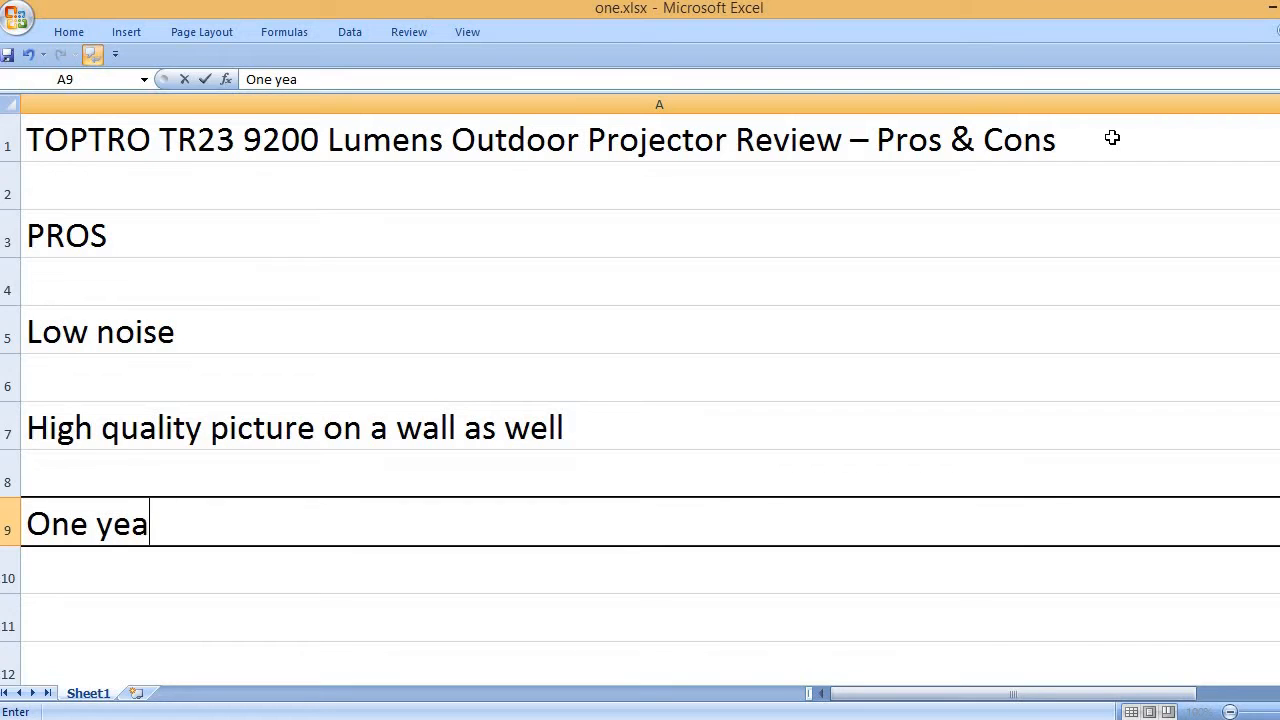
text(r full)
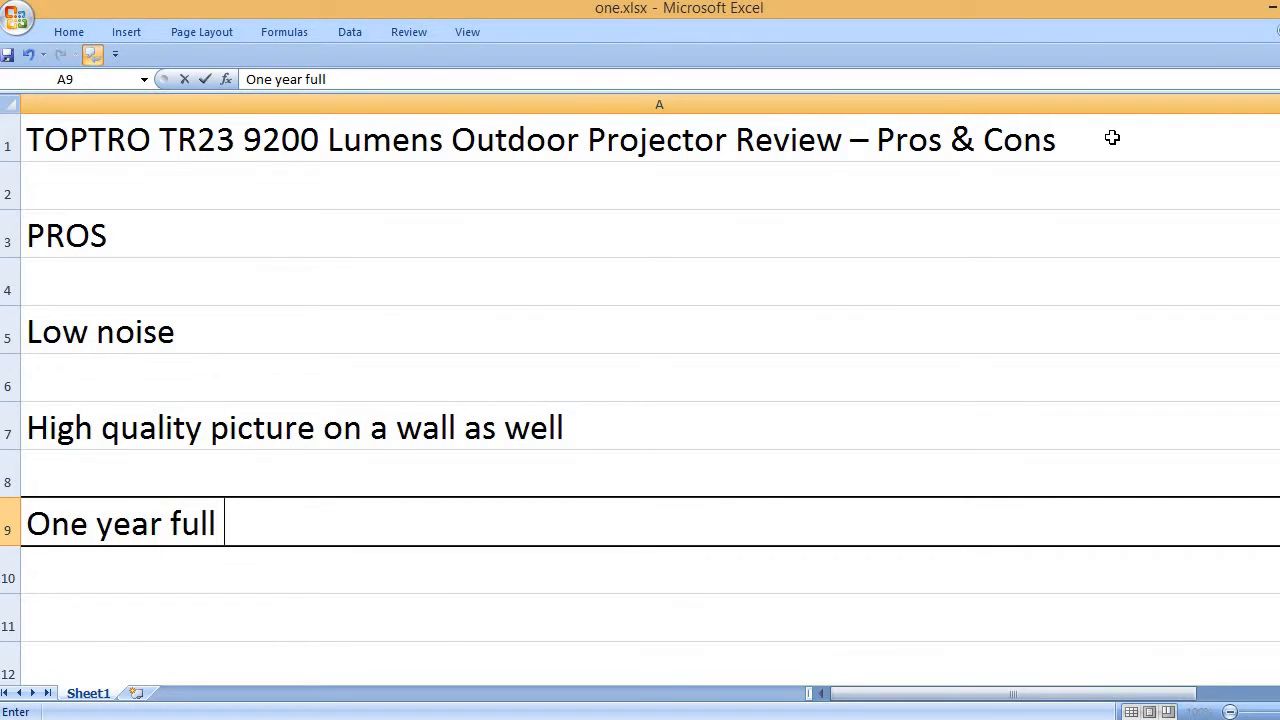
text(warranty)
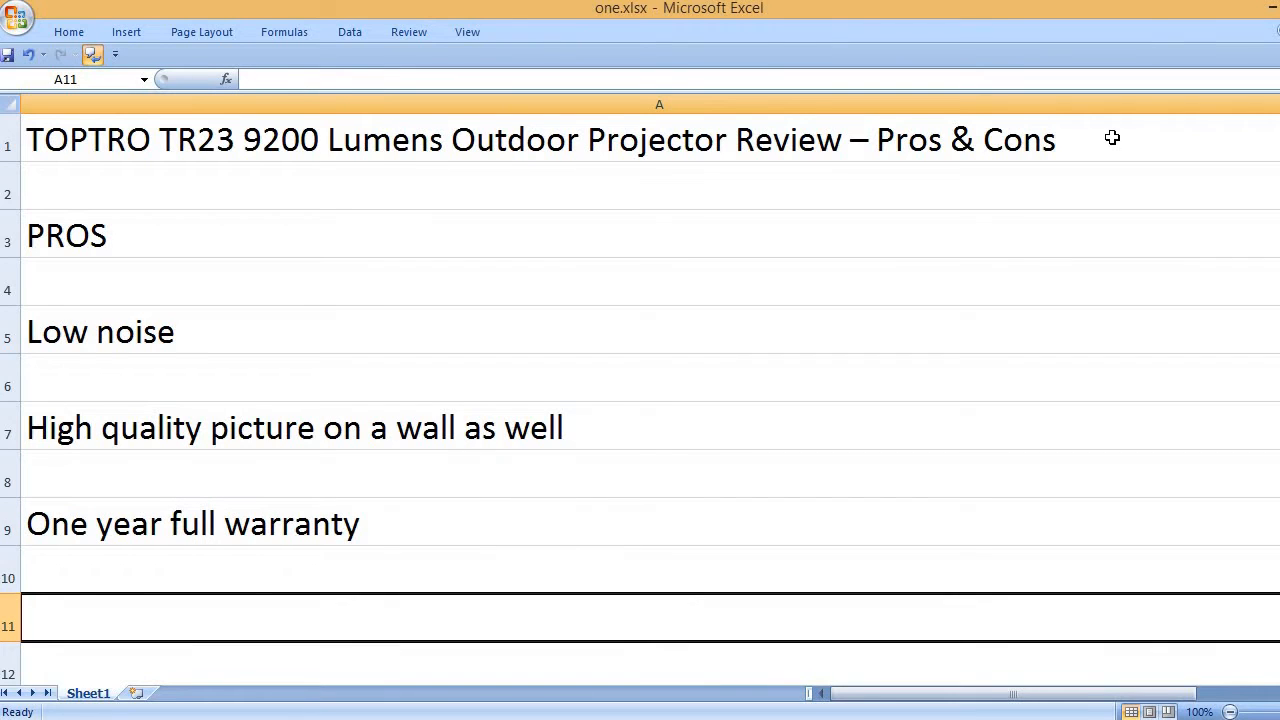
Step: Add the pro 'Good for those who are with a tight budget and want a quality product'
text(Good for th)
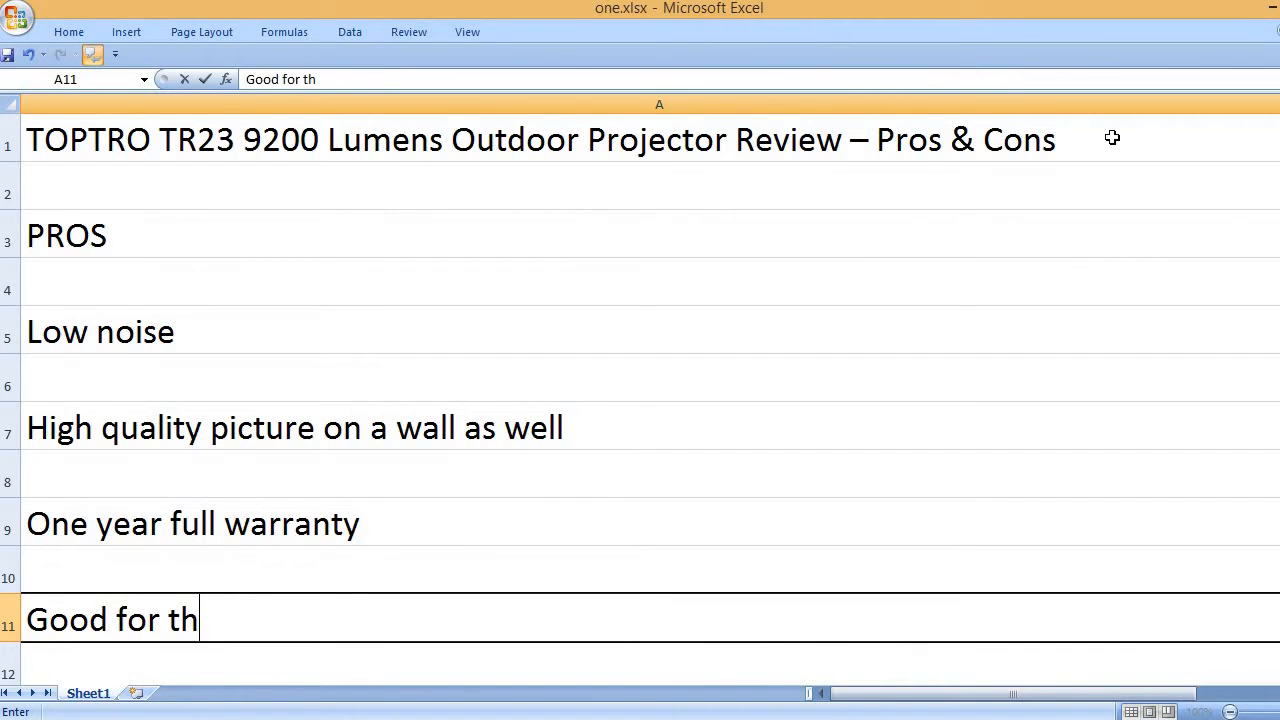
text(ose who are)
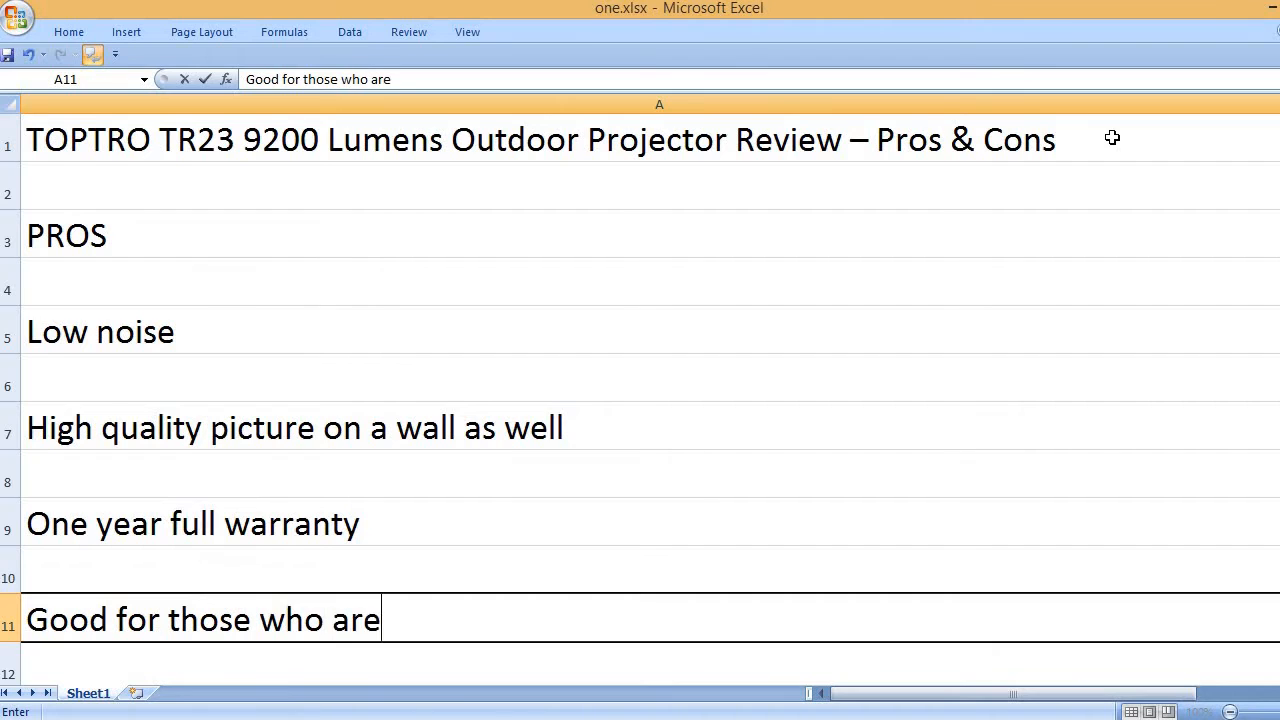
text(with a tight)
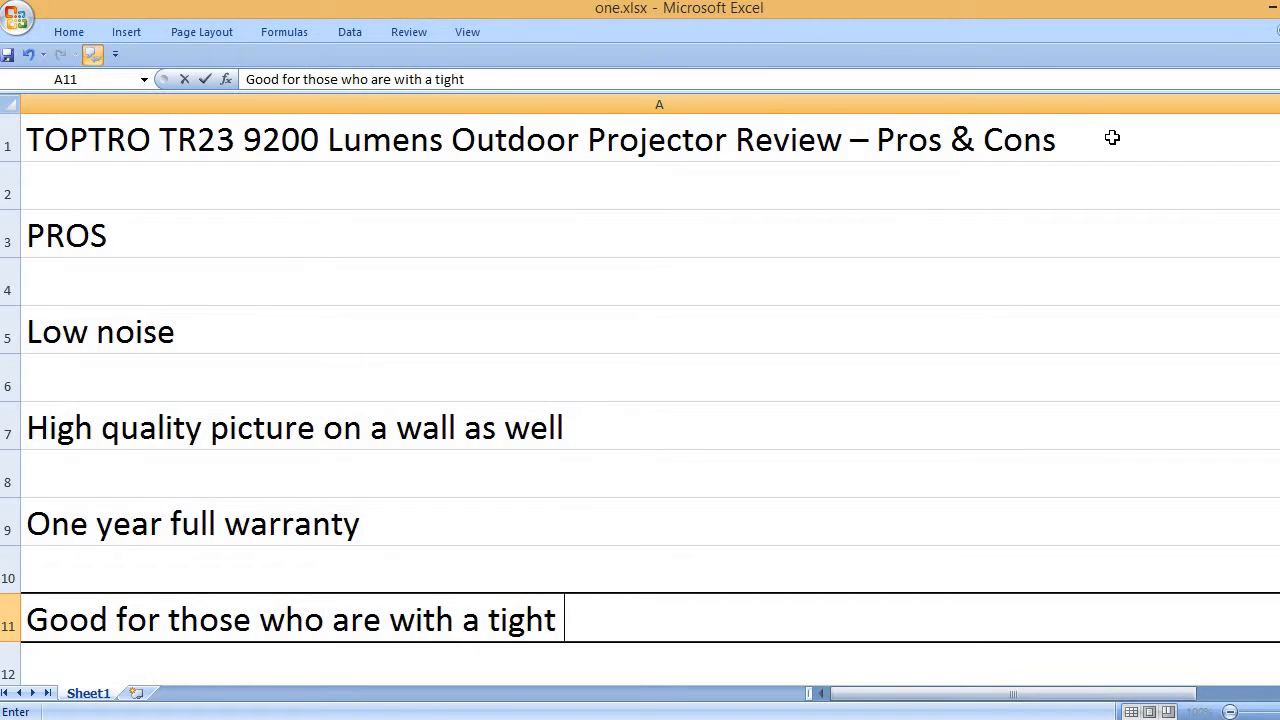
text(budget and)
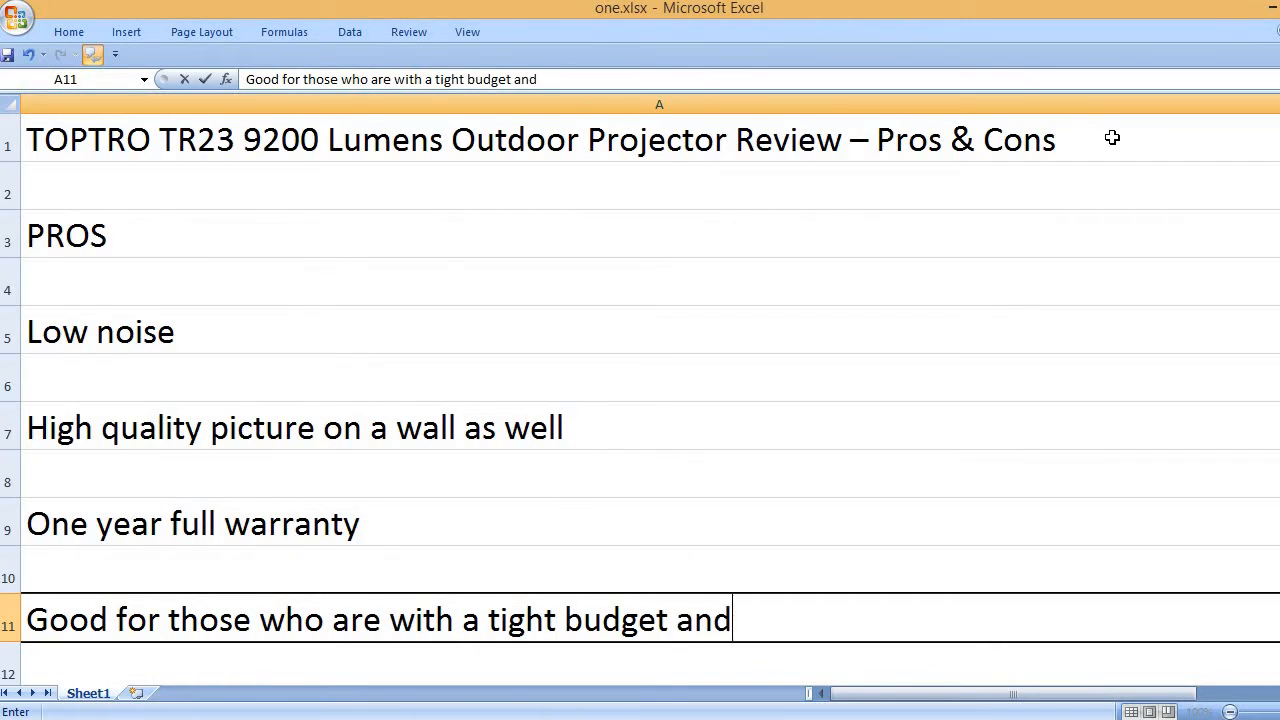
text(want a)
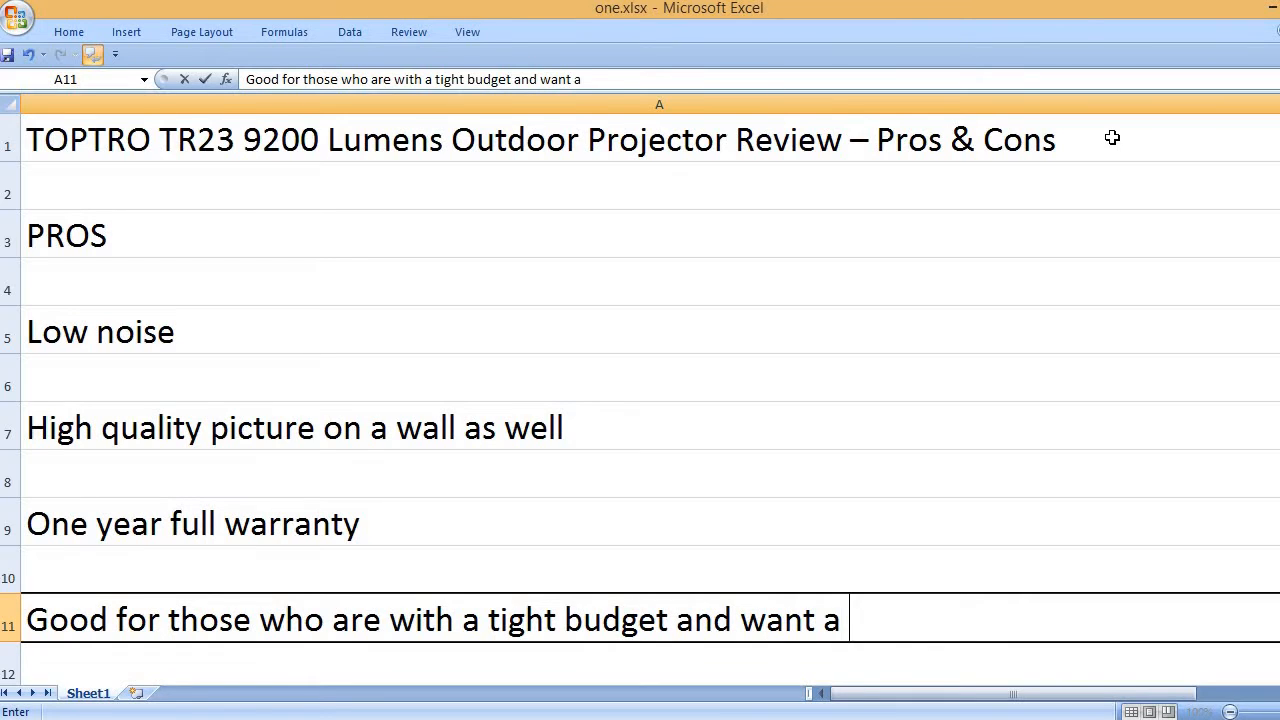
text(quality product.)
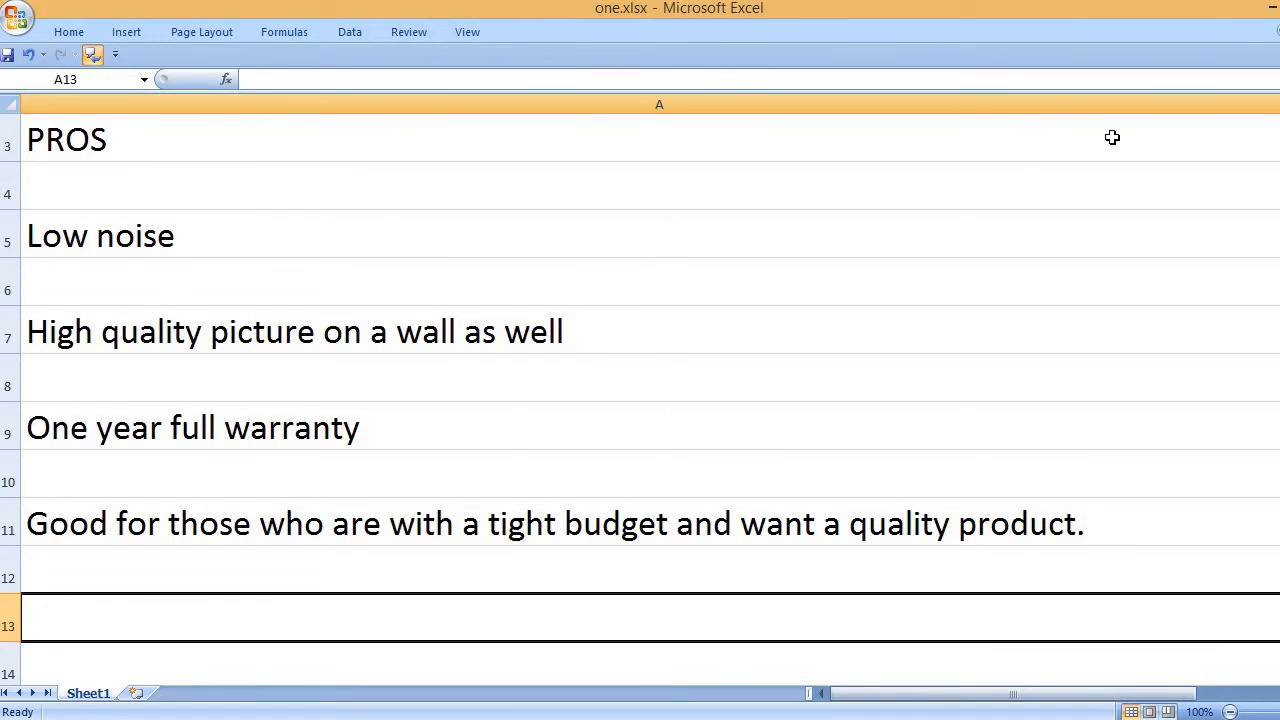
Step: Add the pros 'Easy to use and navigate' and a quality projector 9/10 overall rating
text(Easy to use a)
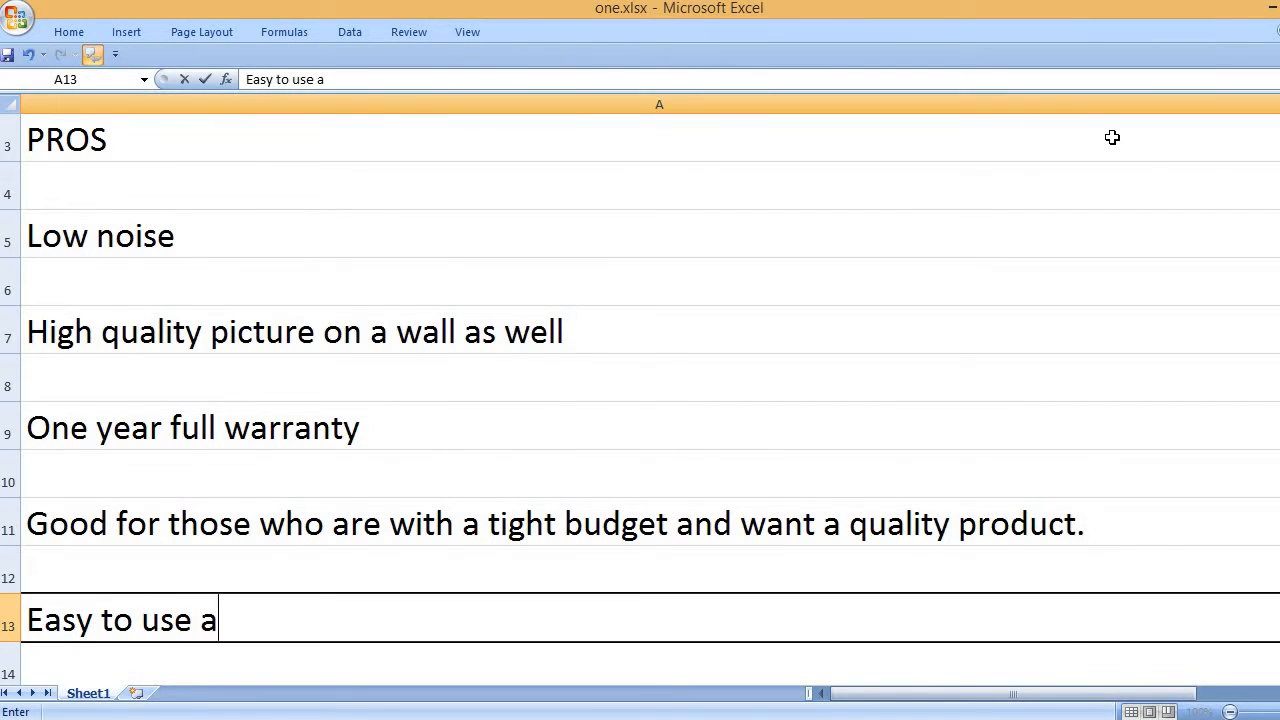
text(nd navigate)
text(Overall, a good)
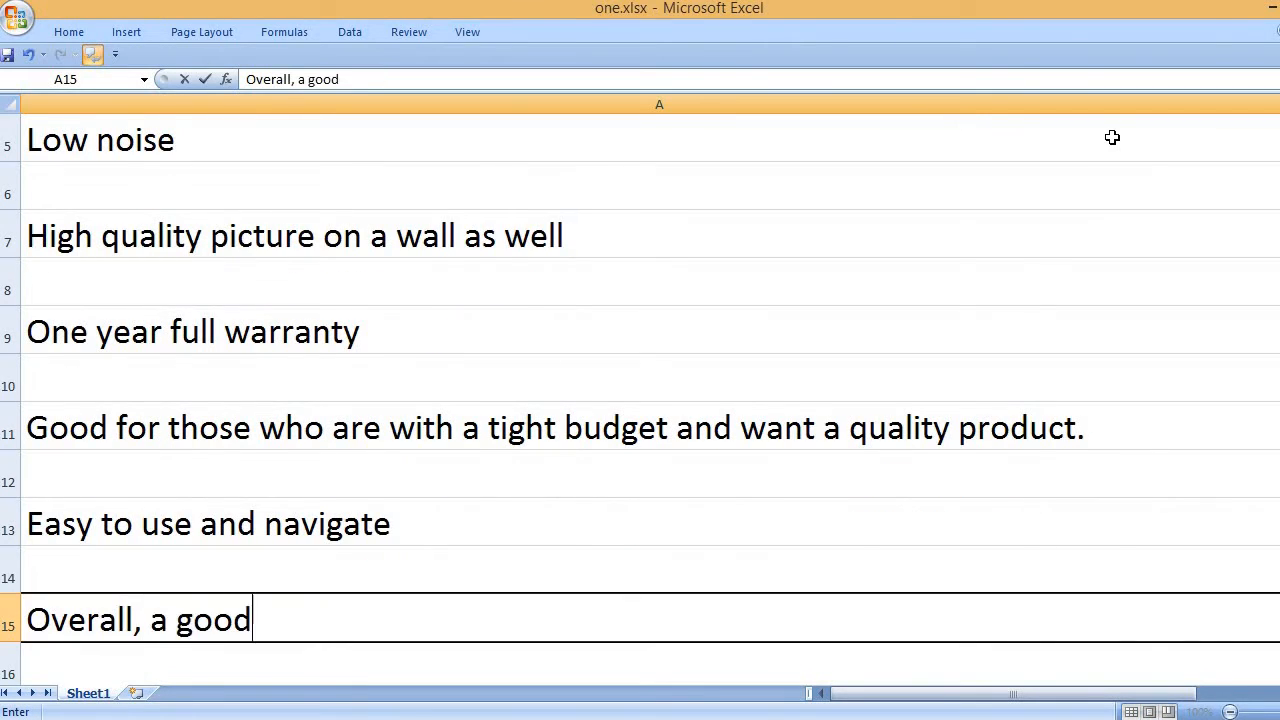
text(quality proj)
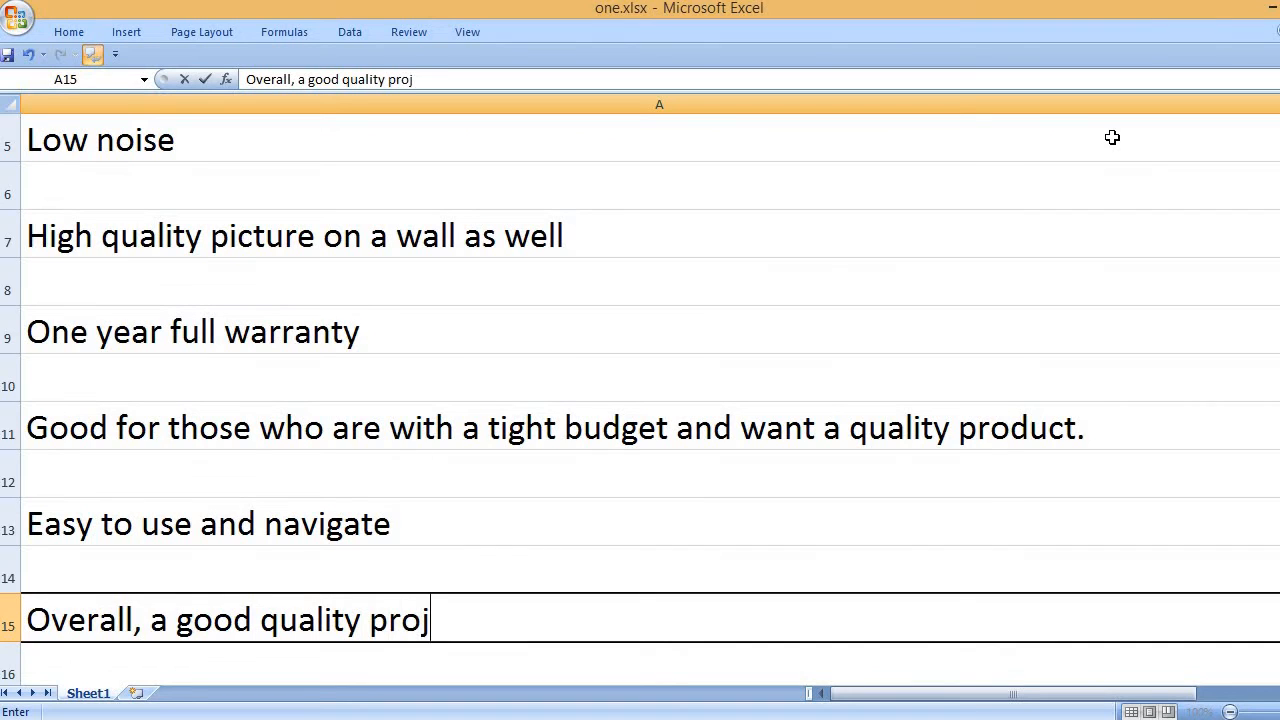
text(ector)
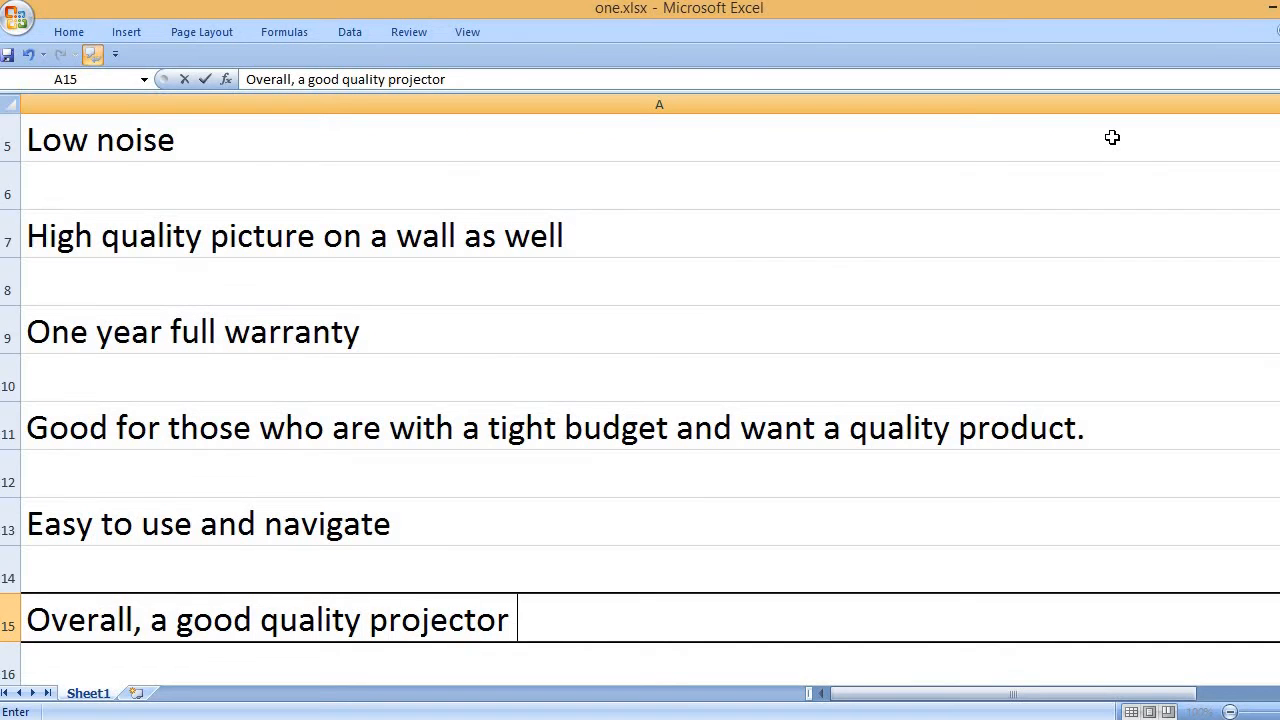
text(9/10)
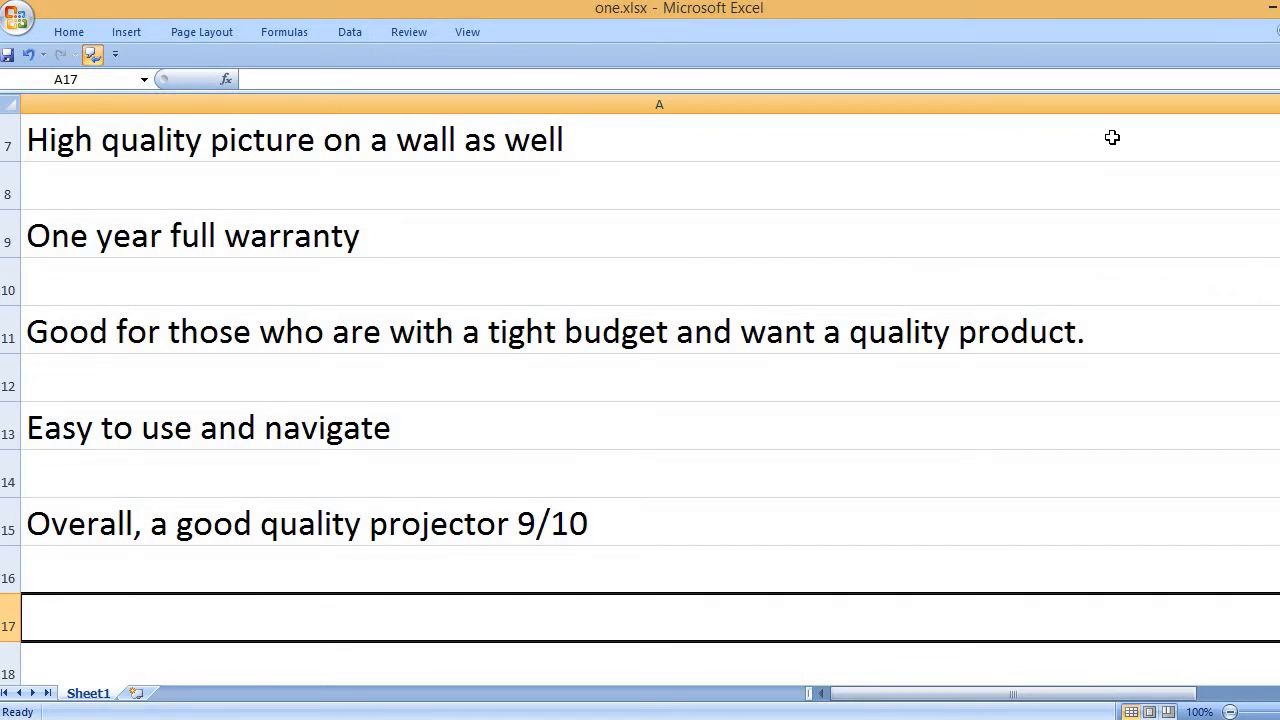
Step: Add 'Very easy to setup' in A17 and a very responsive remote control pro in A19
text(V)
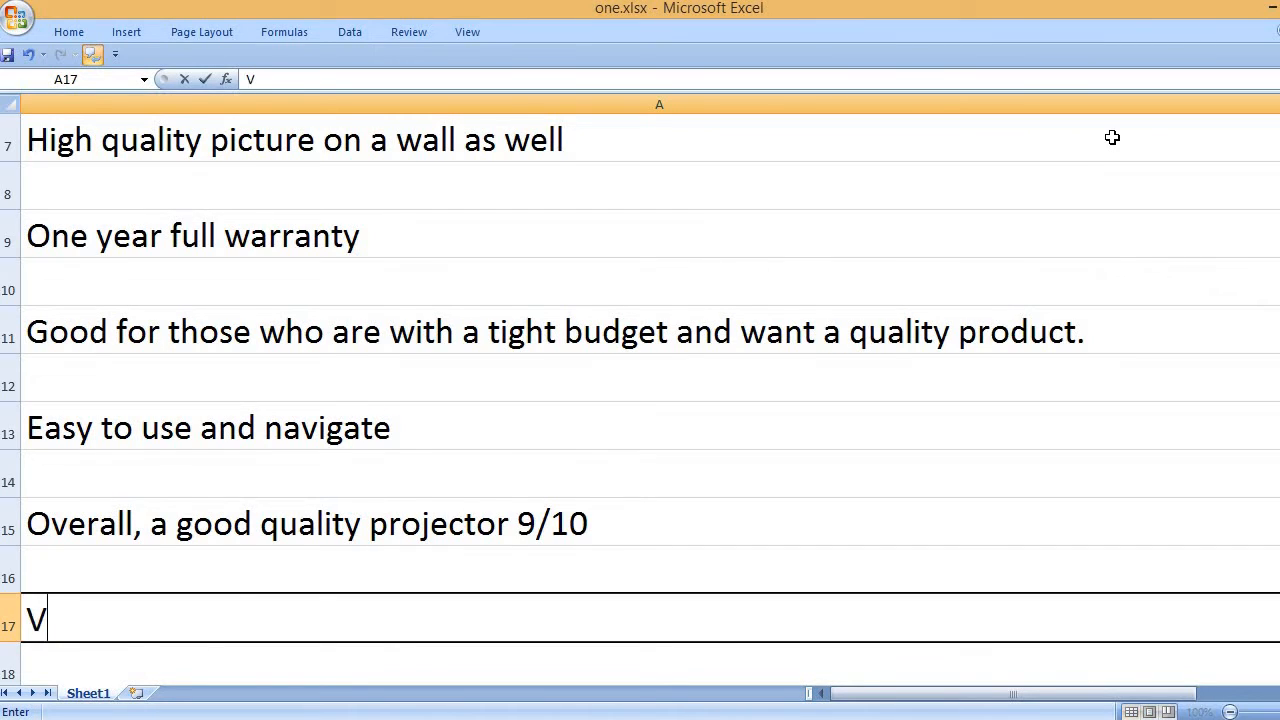
text(ery)
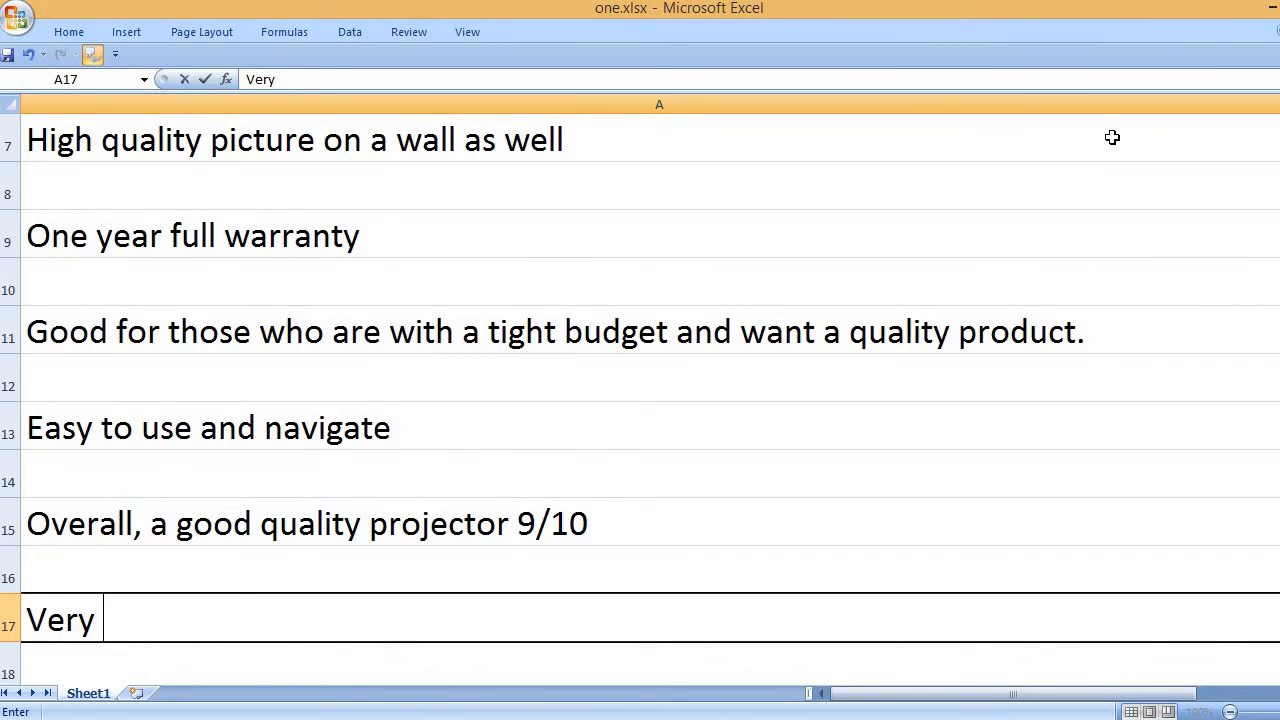
text(easy to)
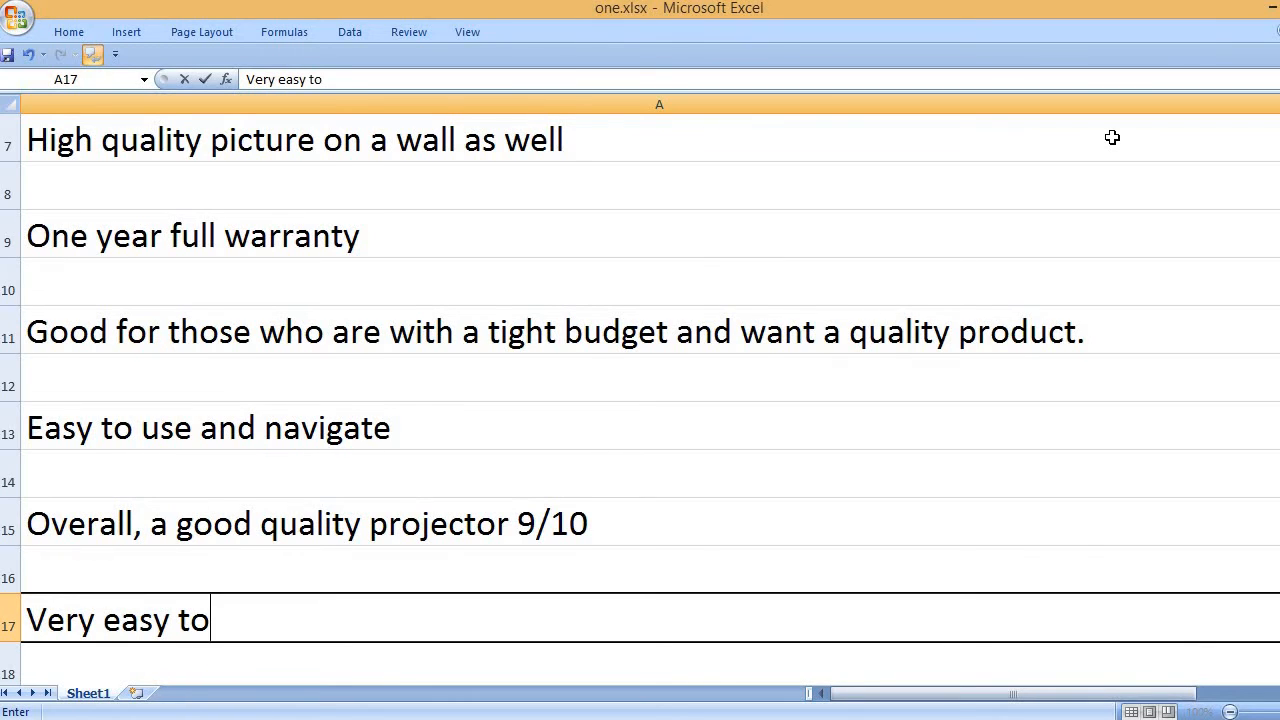
text(setup)
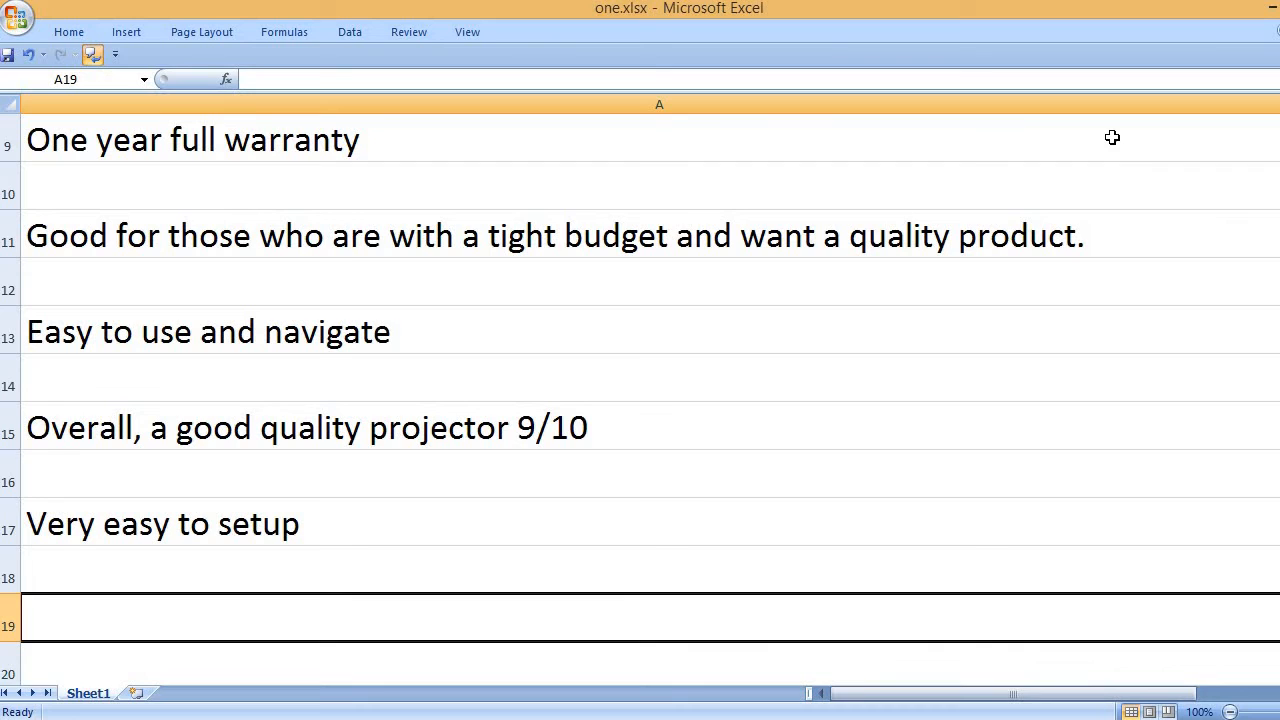
text(Very rea)
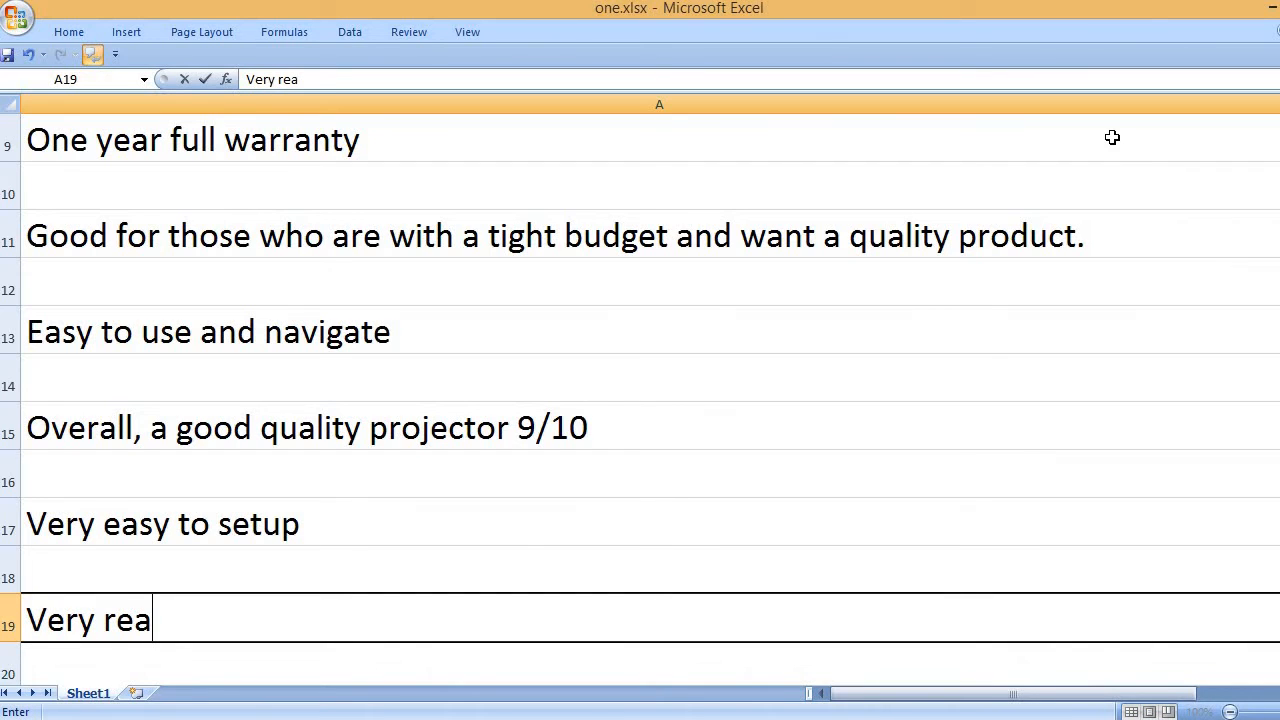
text(sponsi)
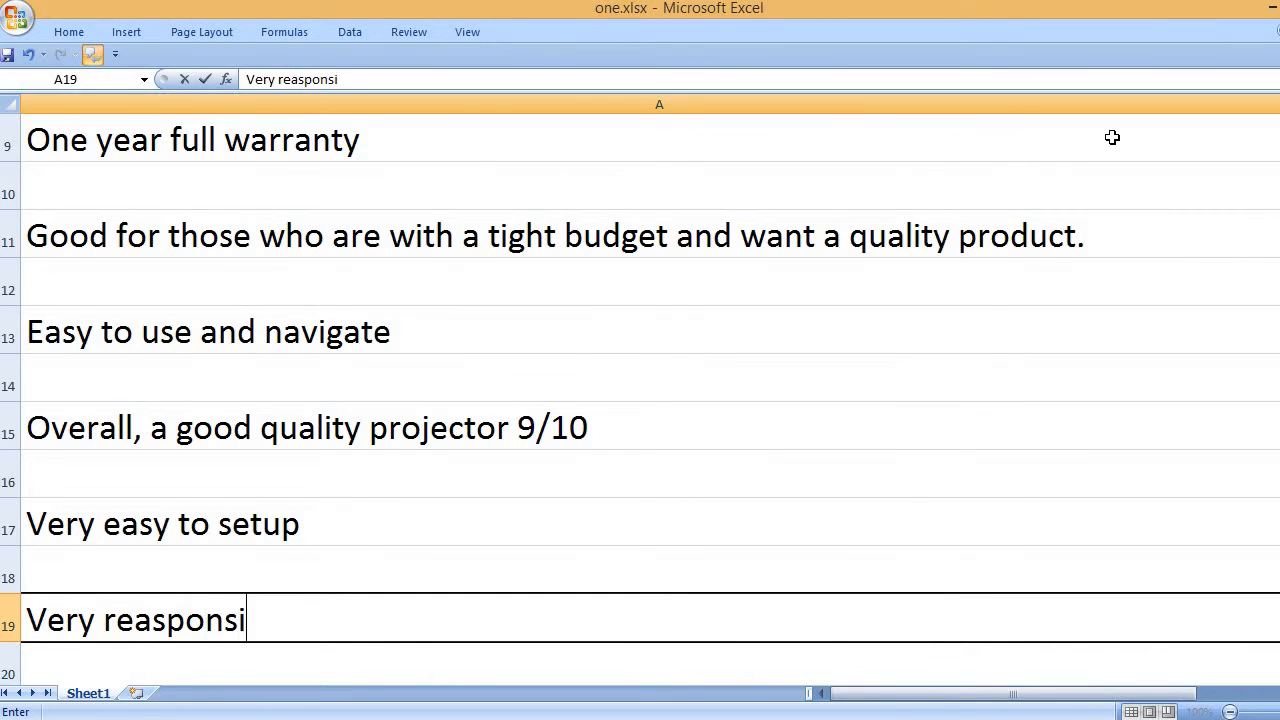
text(ve remote control)
text(G)
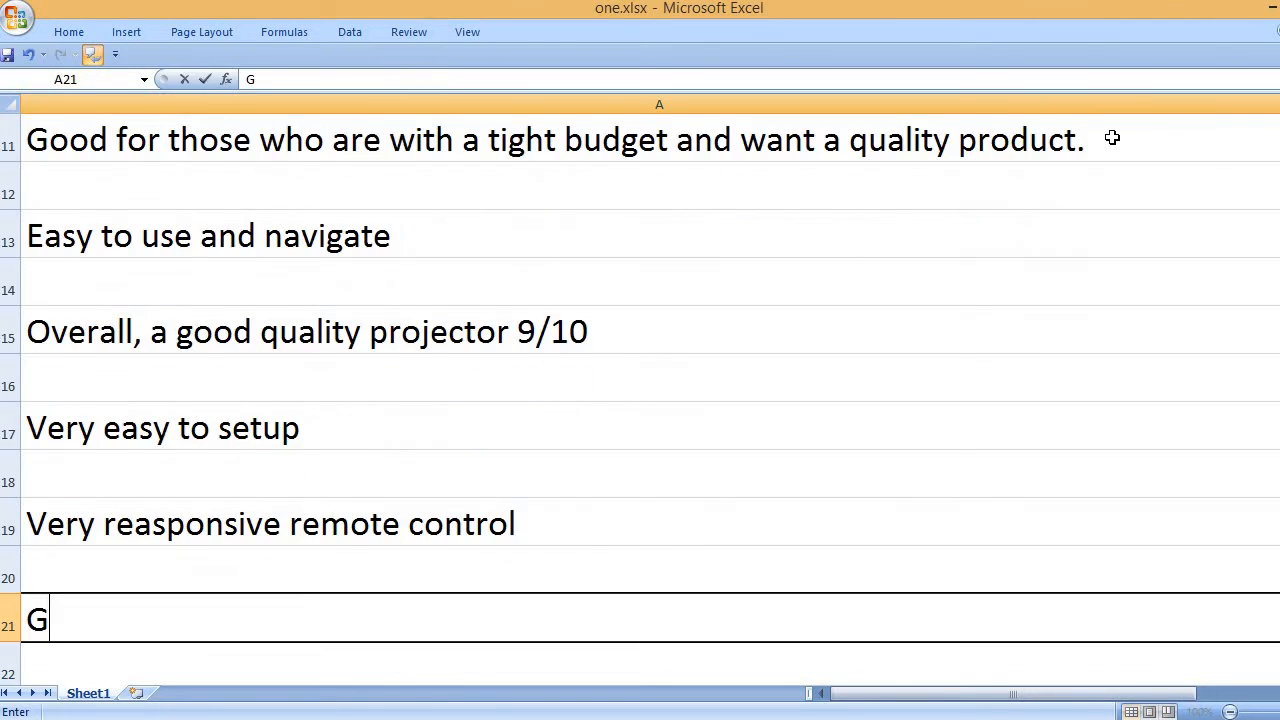
Step: Rewrite A19 as 'Very responsive remote control' and begin the next 'Good for the' line
key(Escape)
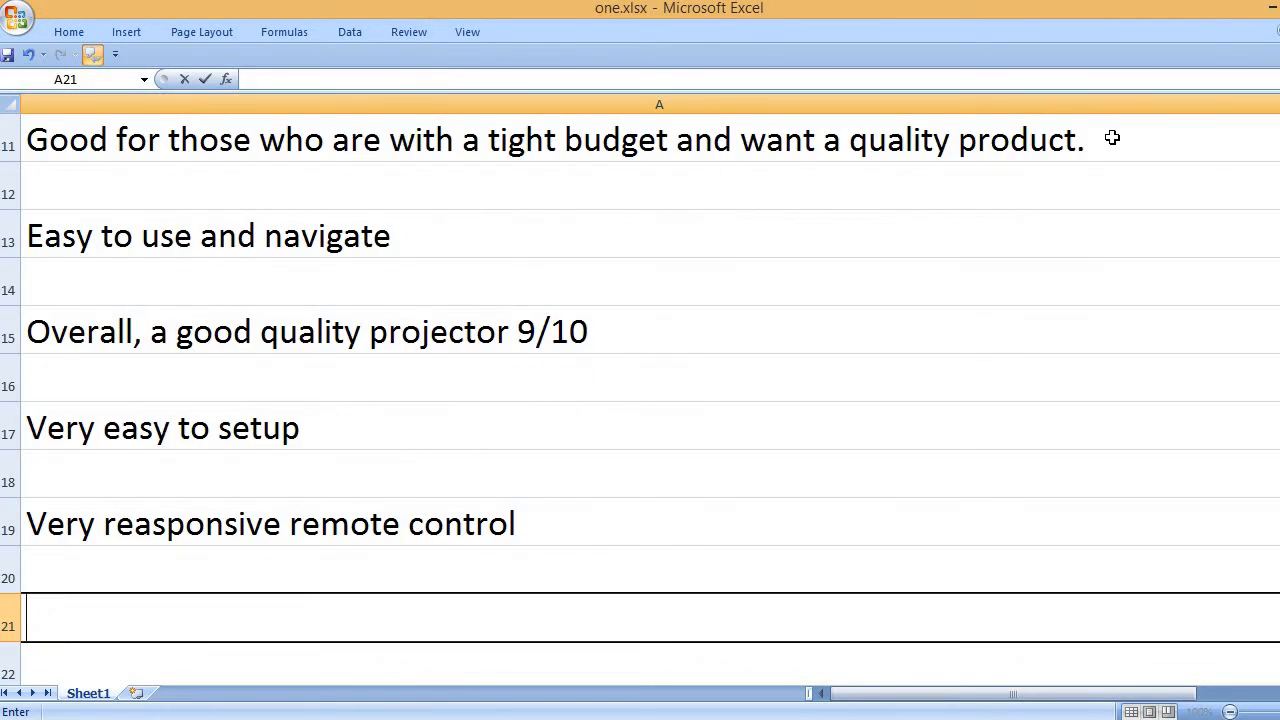
click(270, 524)
text(Very)
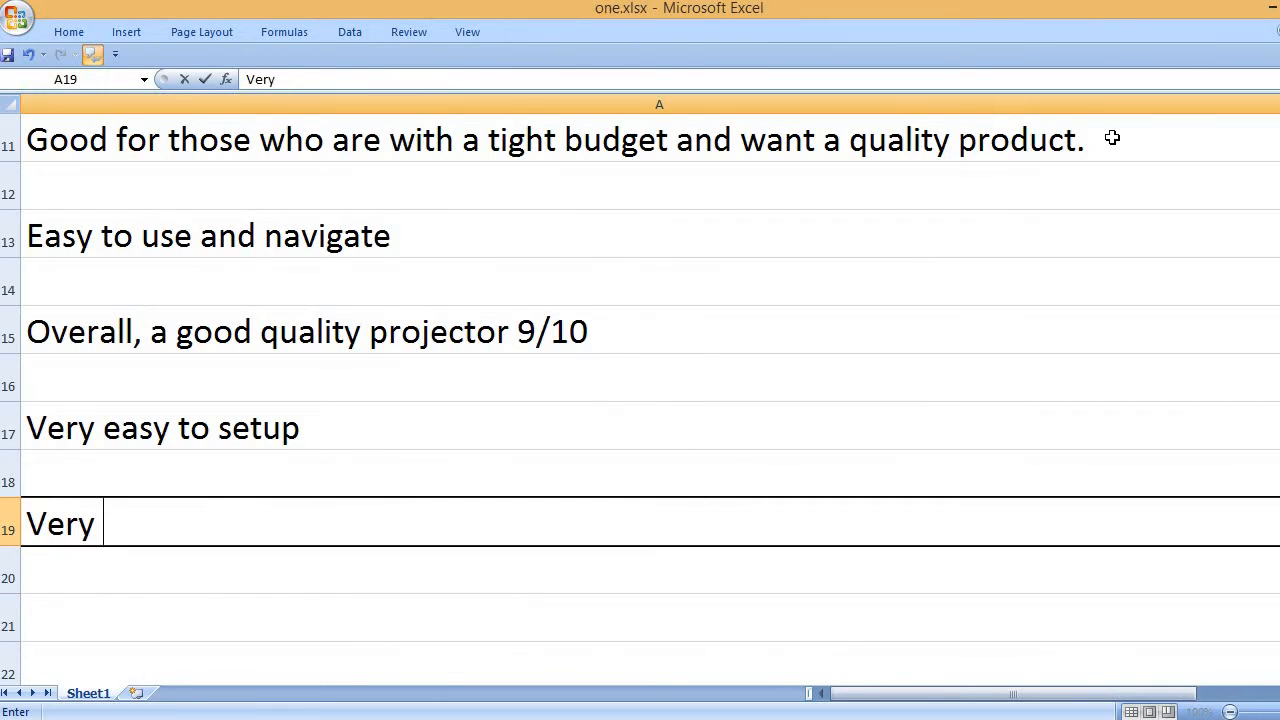
text(responsive remote contro)
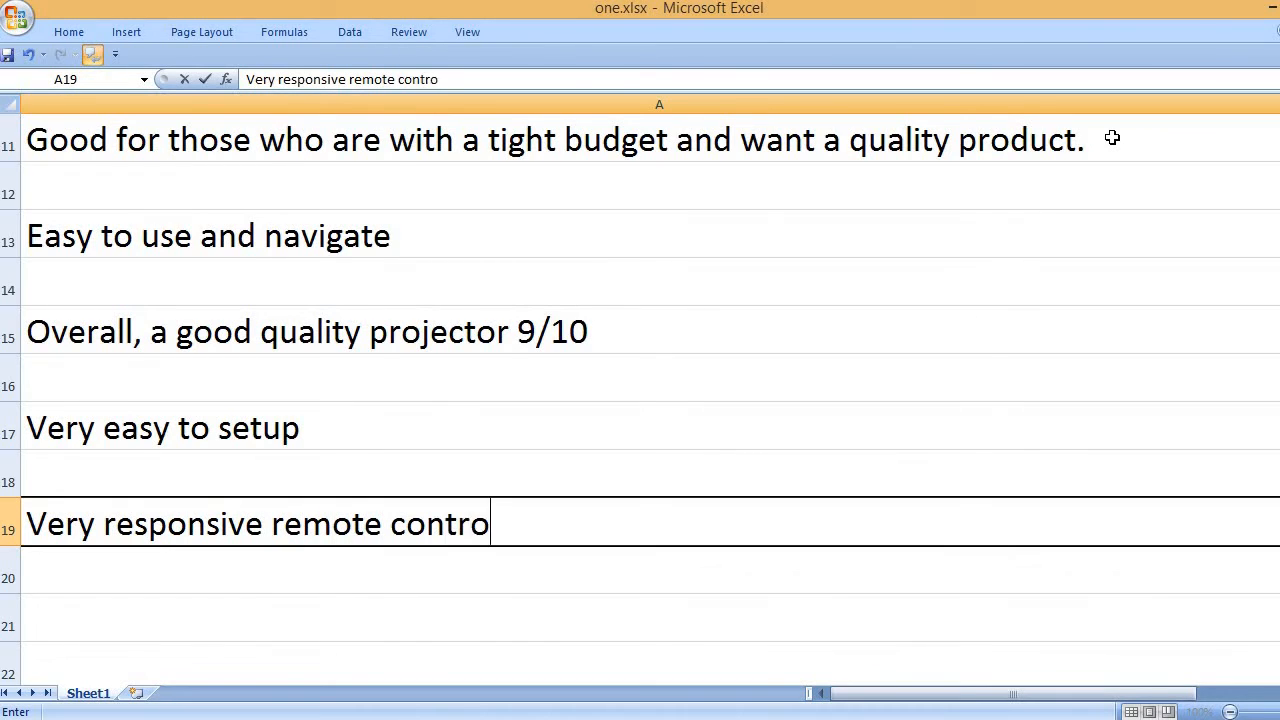
key(enter)
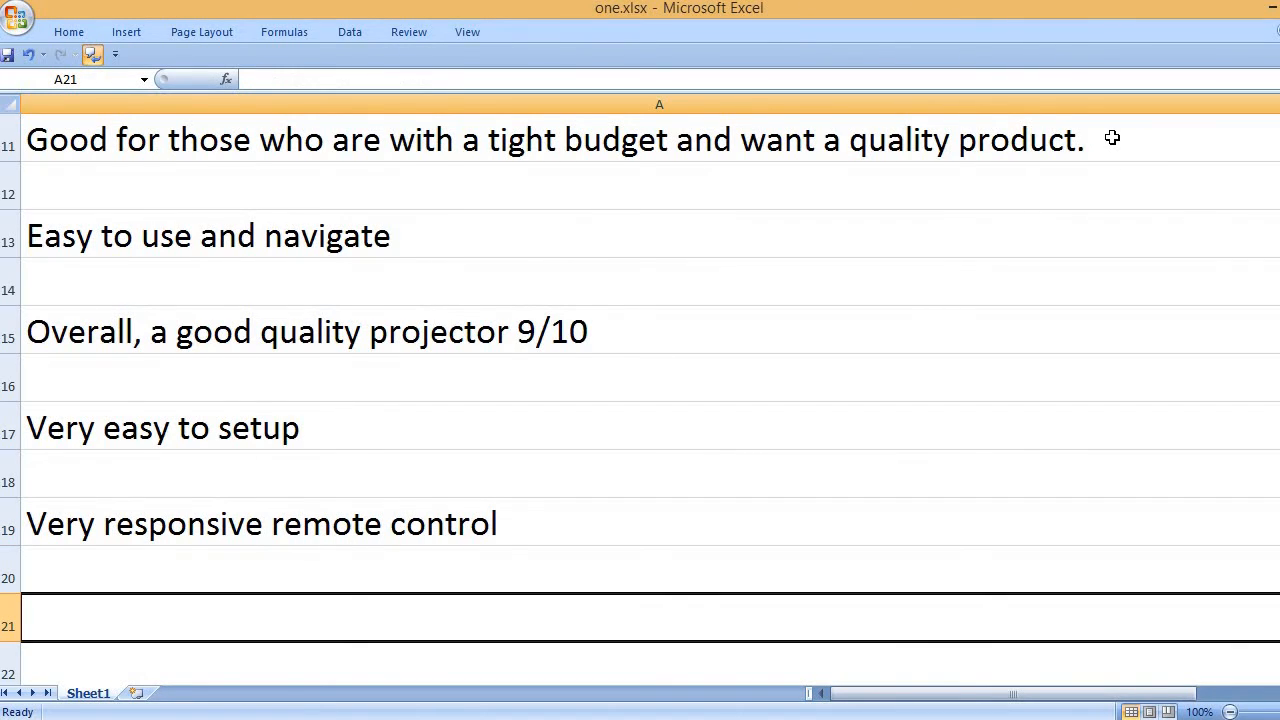
text(Good for the)
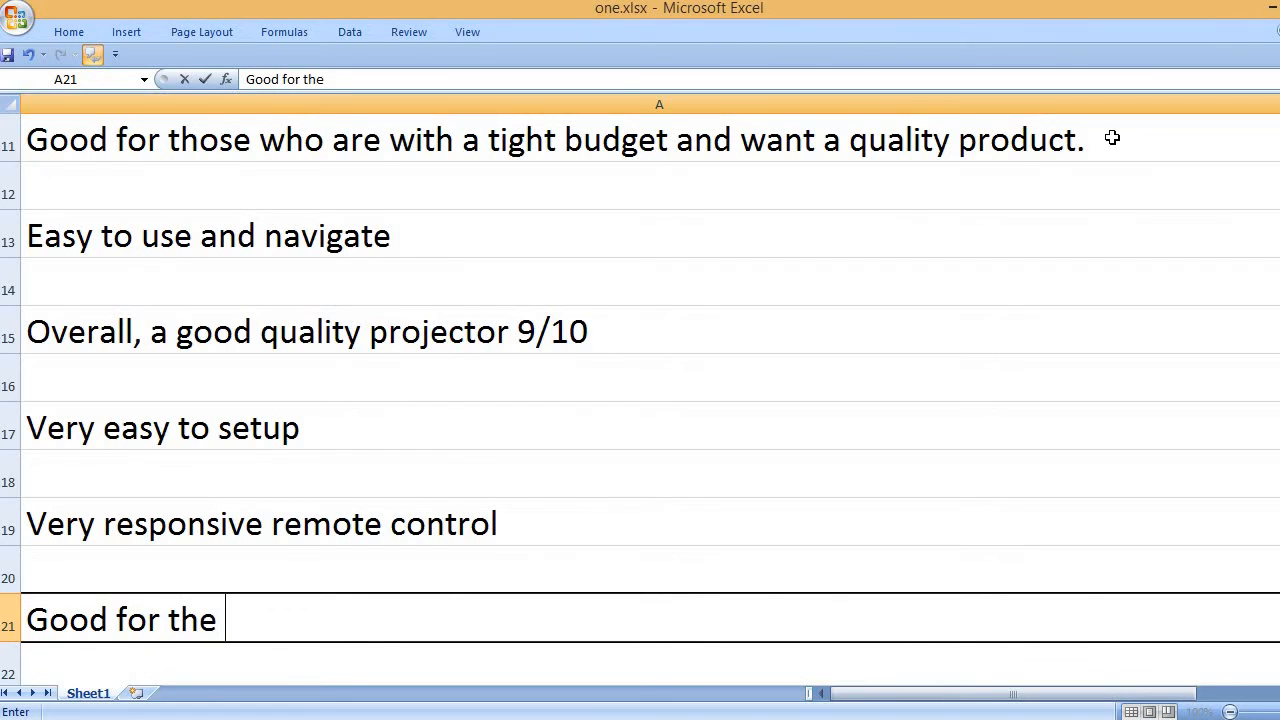
Step: Finish the pro 'Good for the Firestick connection' in A21
text(Firestic)
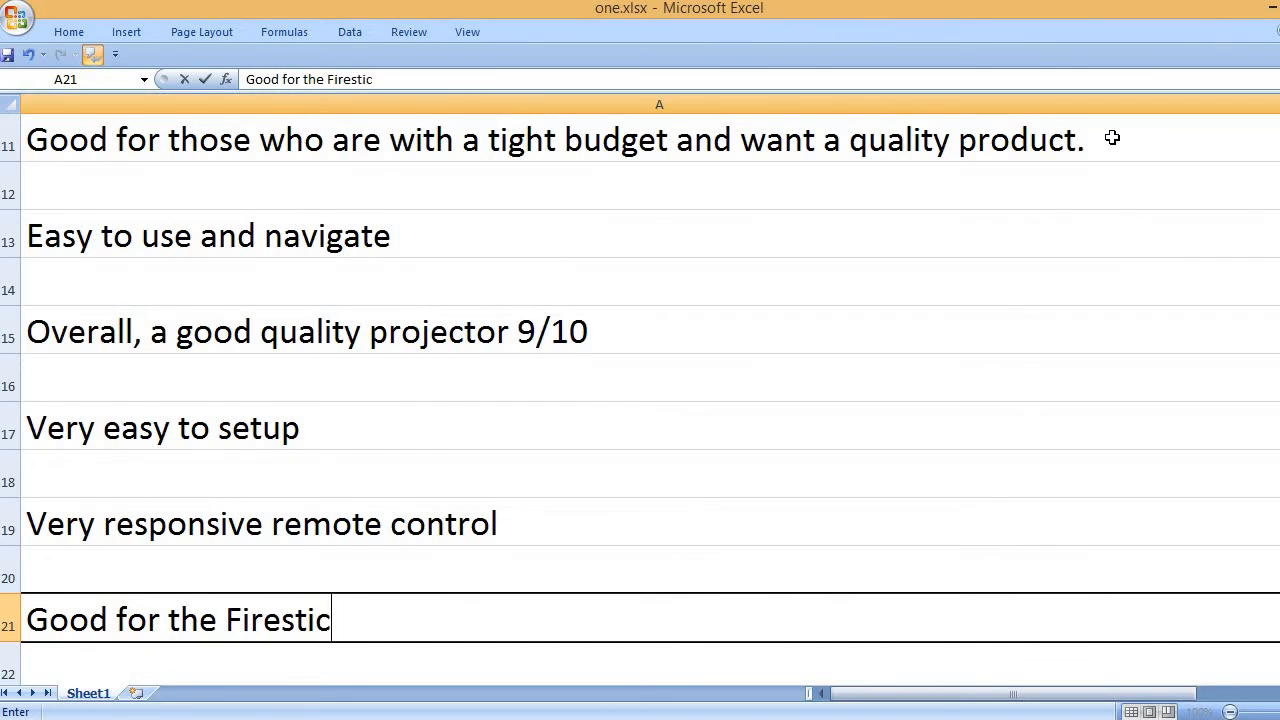
text(k connection)
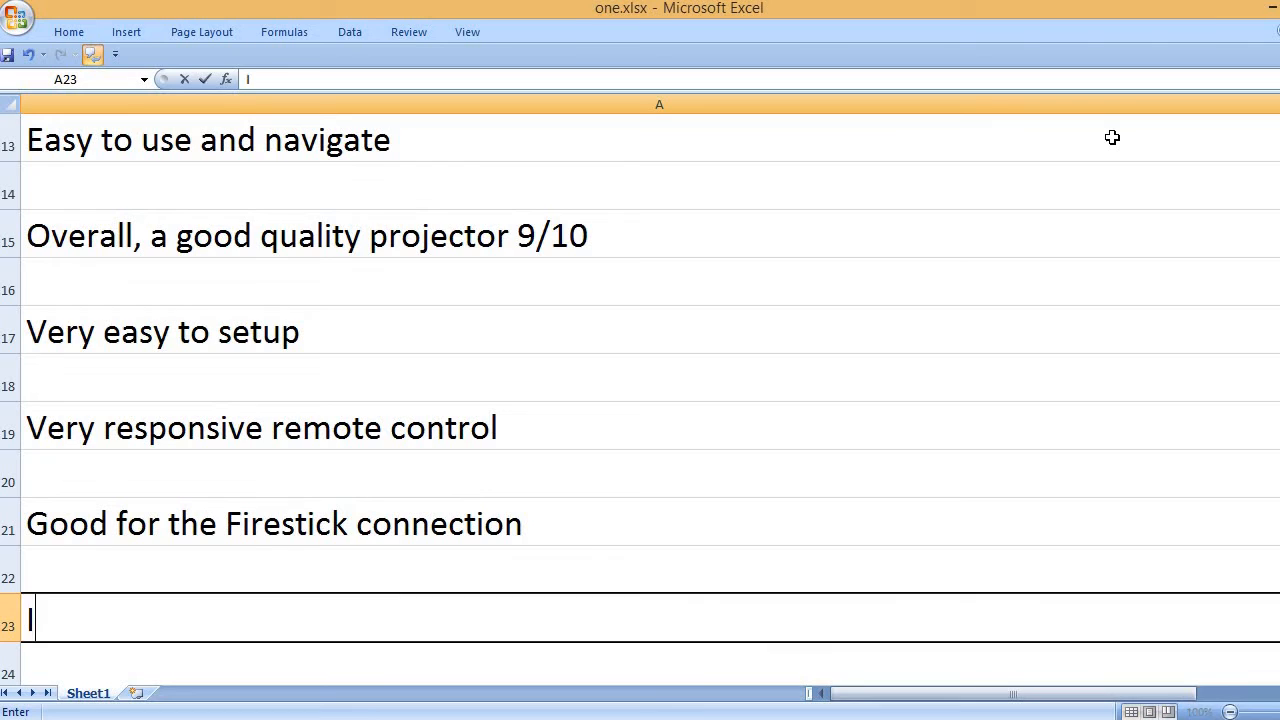
Step: Add 'It can replace the need of a television as well.' in A23, fixing 'cn' to 'can'
text(It cn re)
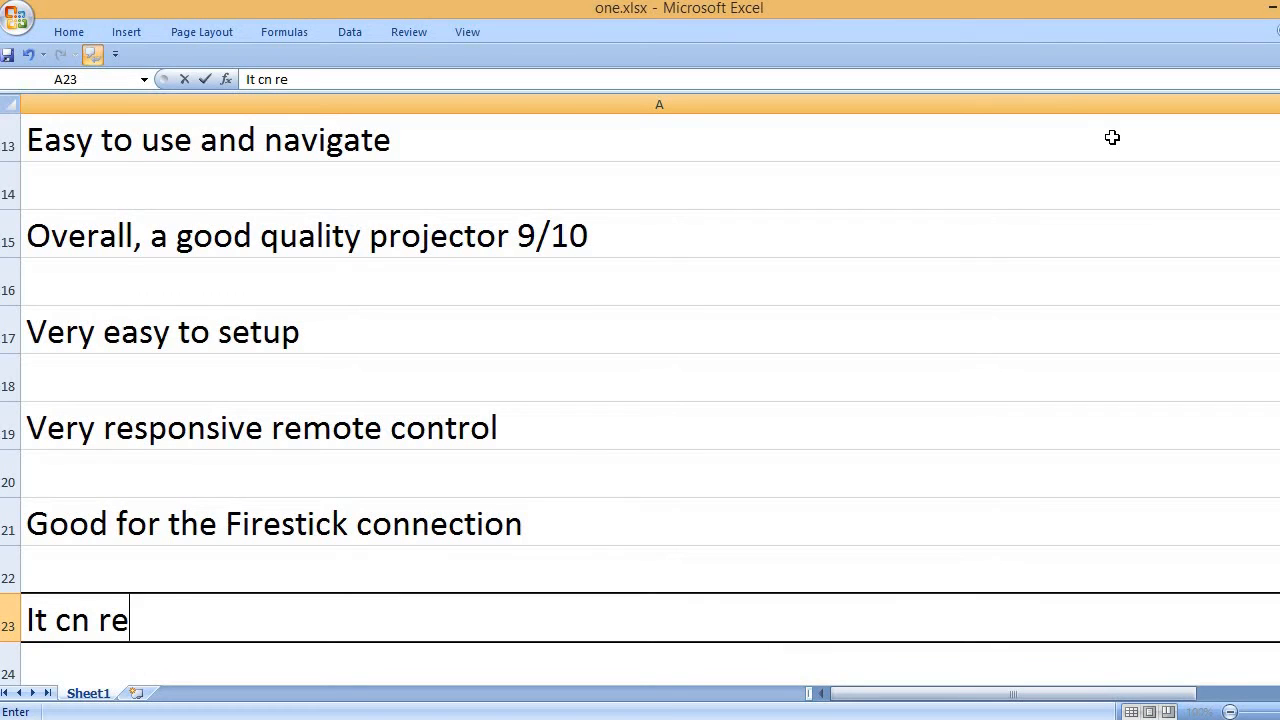
text(place)
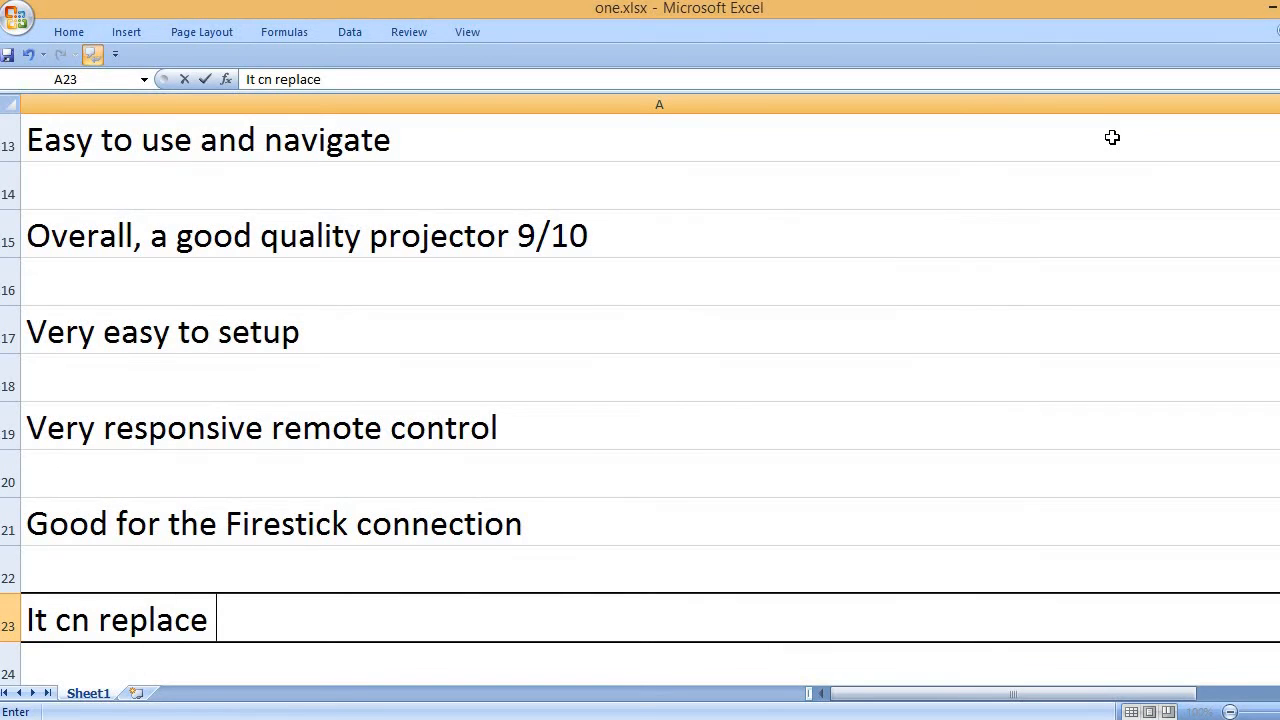
text(the need of a)
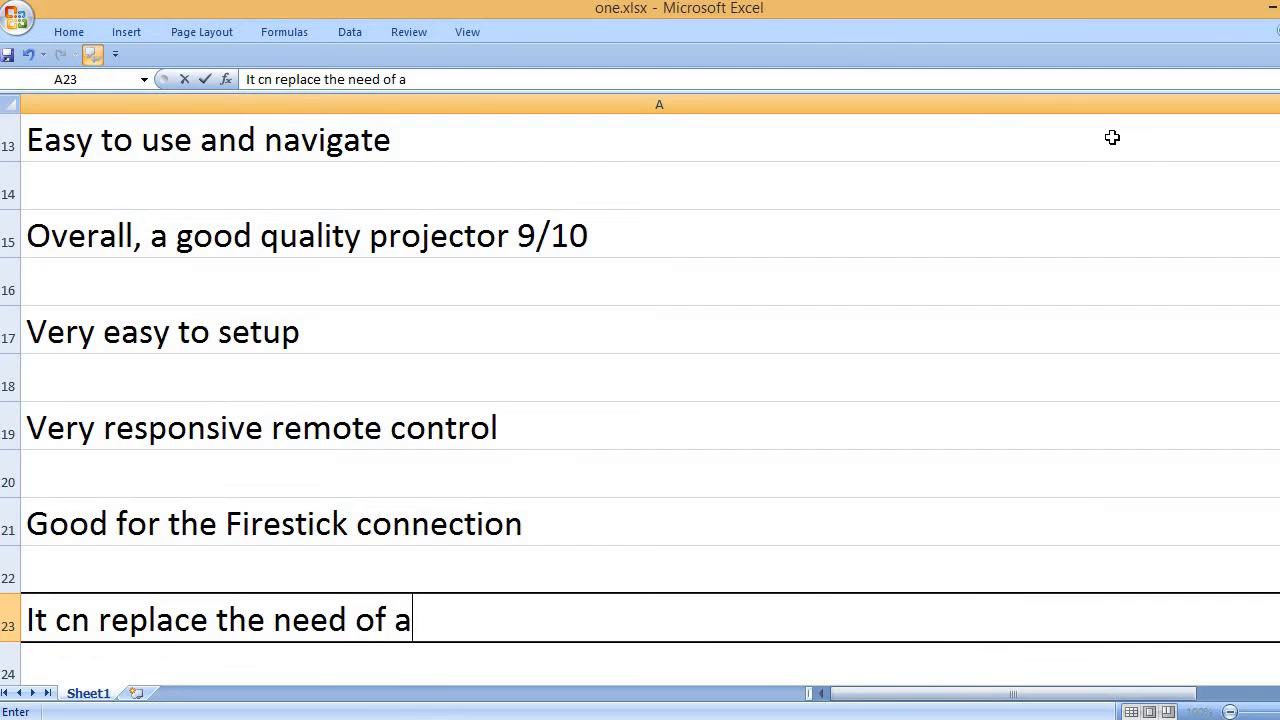
text(television)
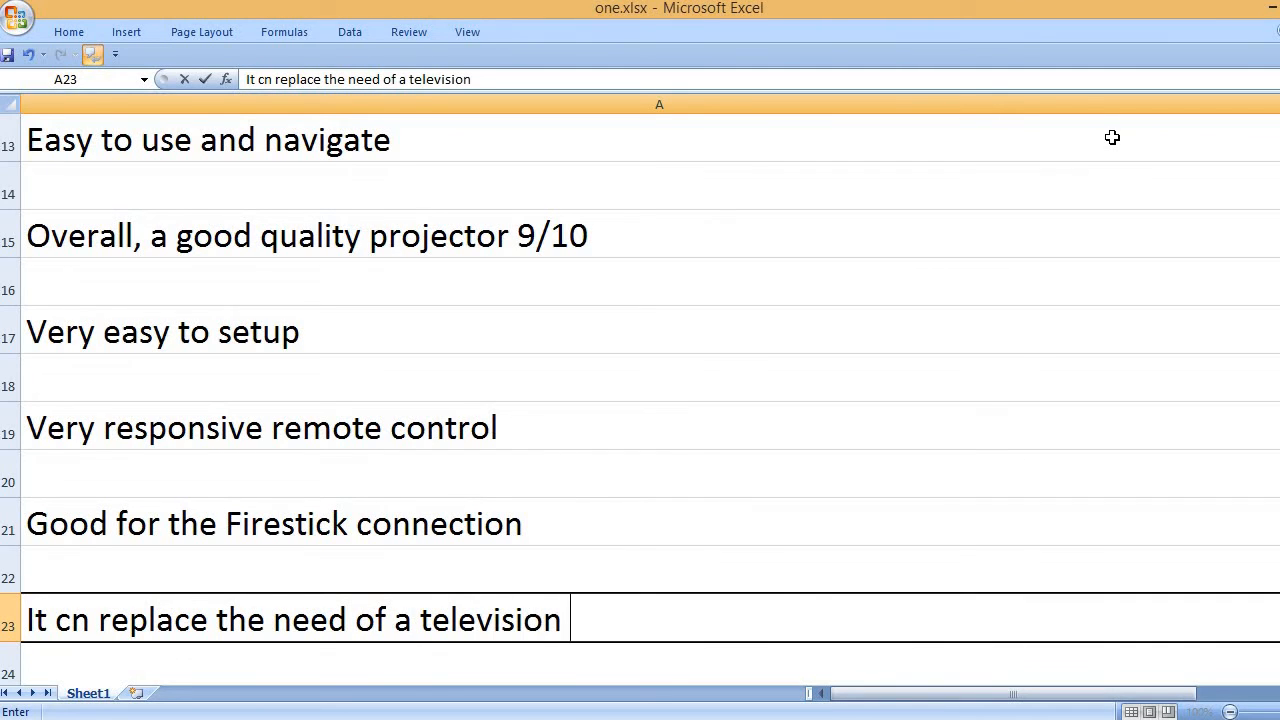
text(as well.)
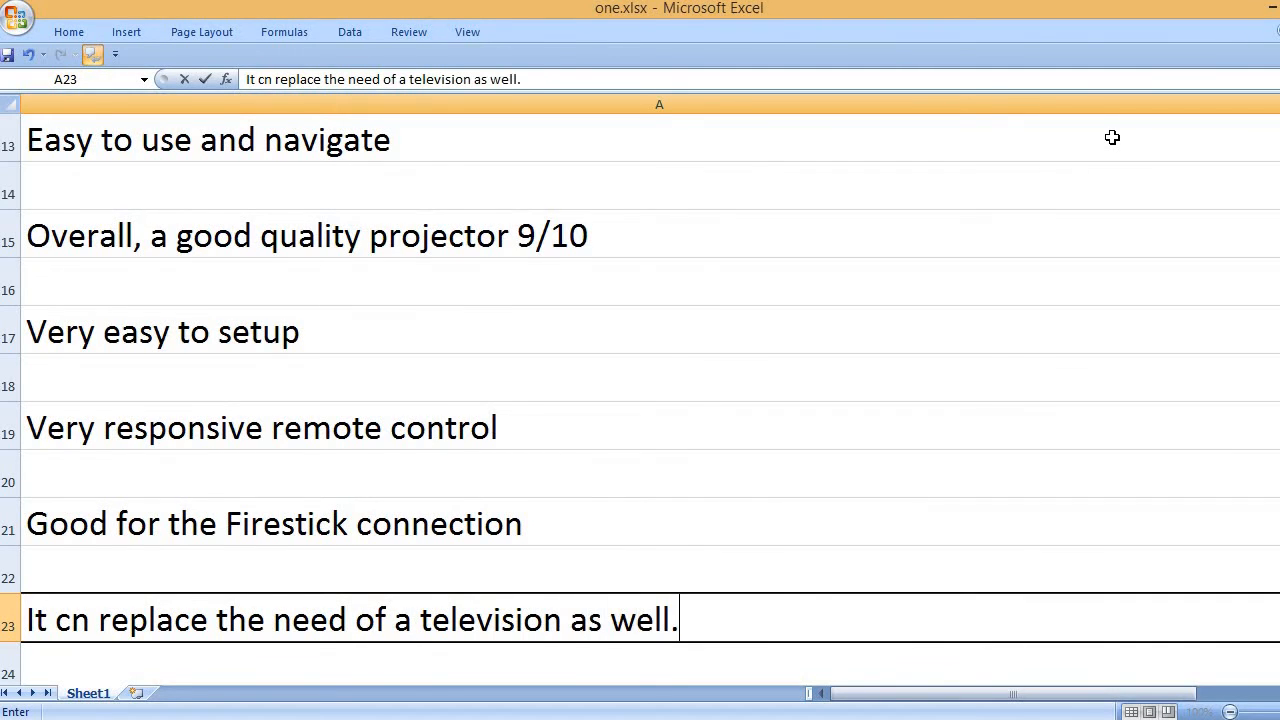
scroll(down, 3)
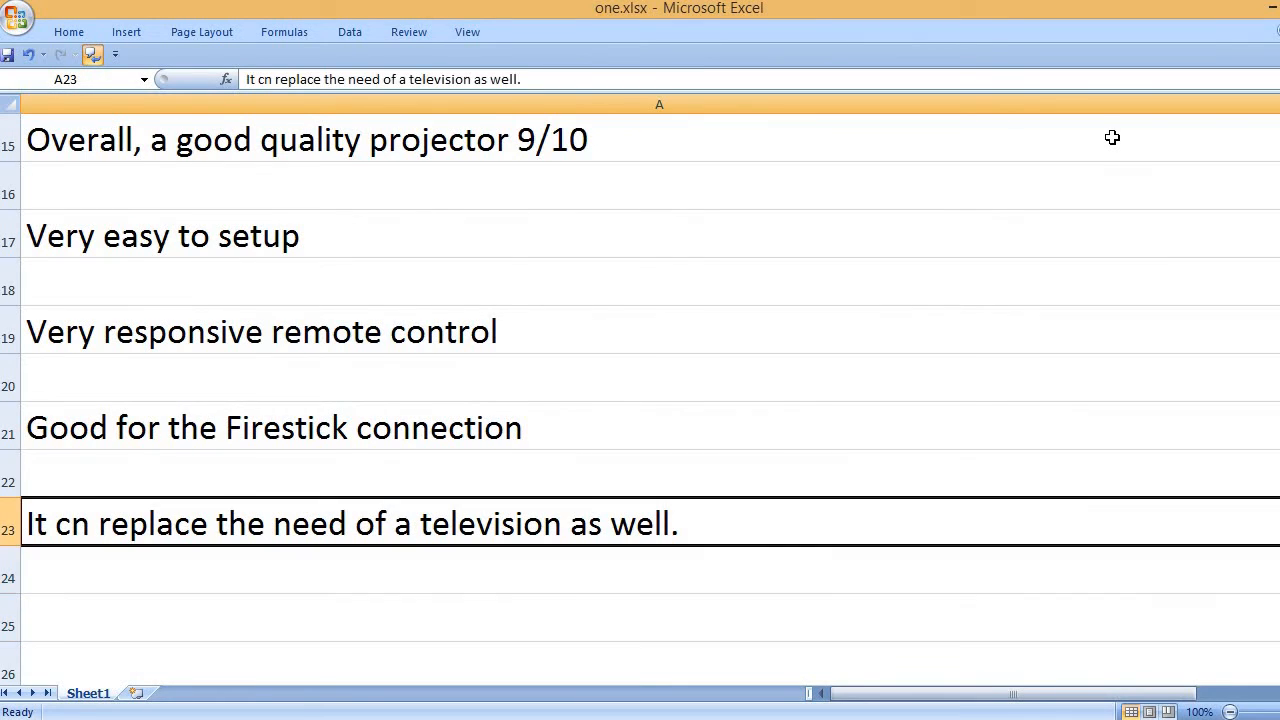
double_click(350, 524)
text(a)
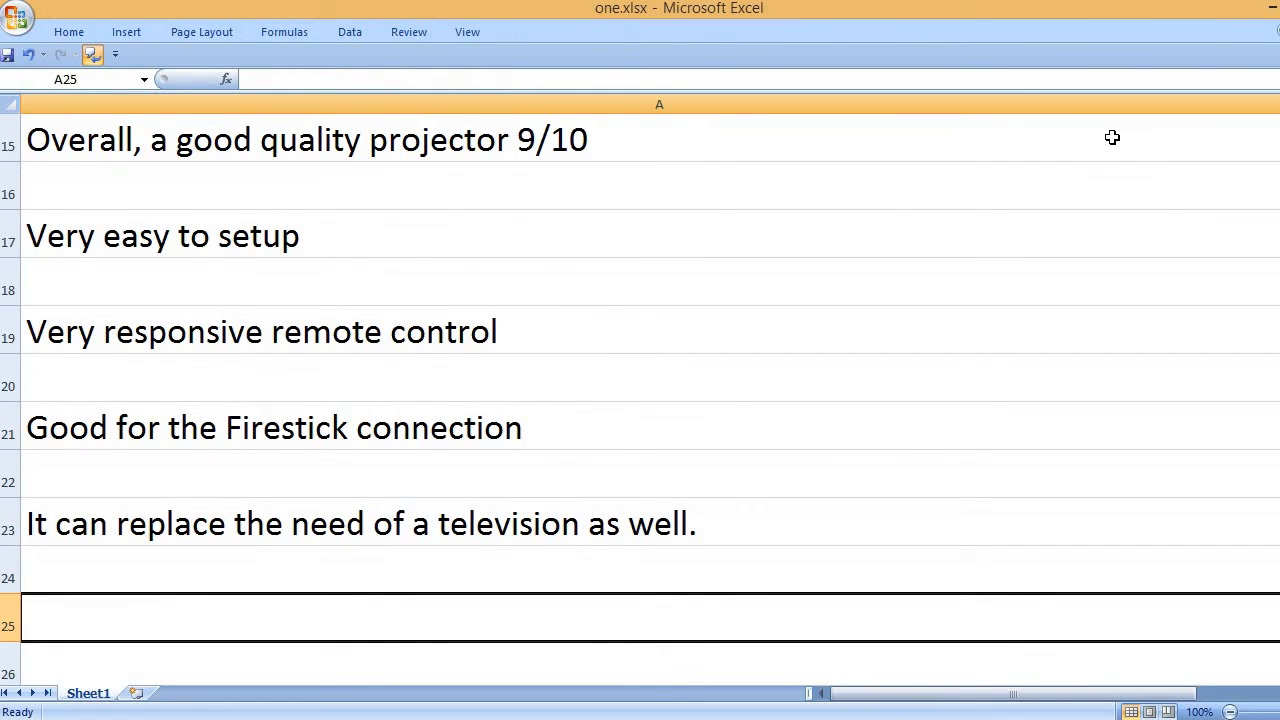
Step: Add the pro 'Lightweight and stylish'
text(L)
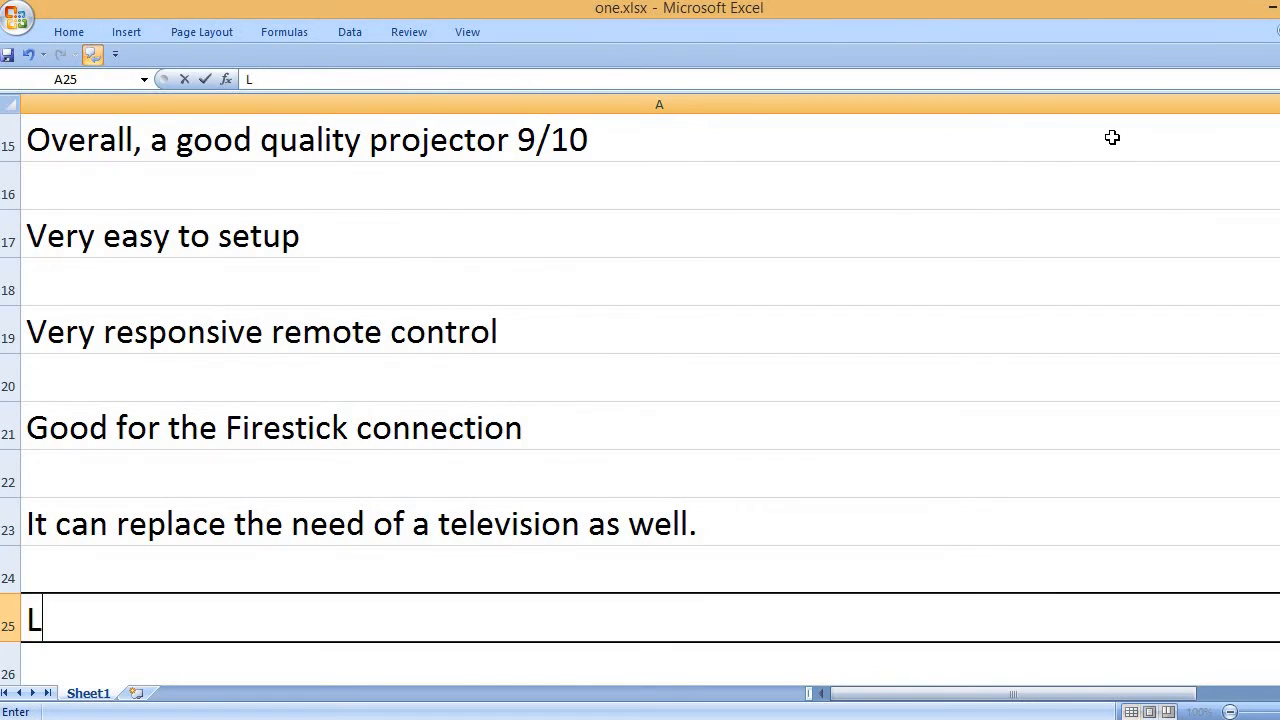
text(ightweight)
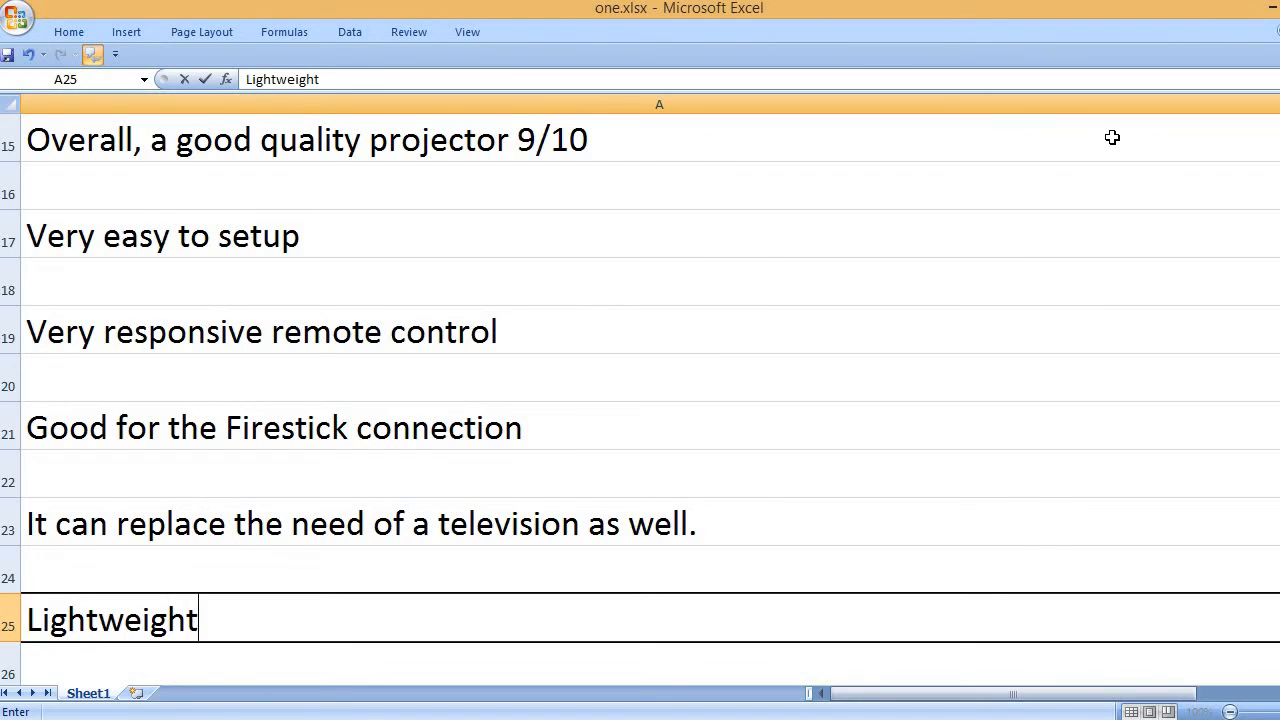
text(and stylish)
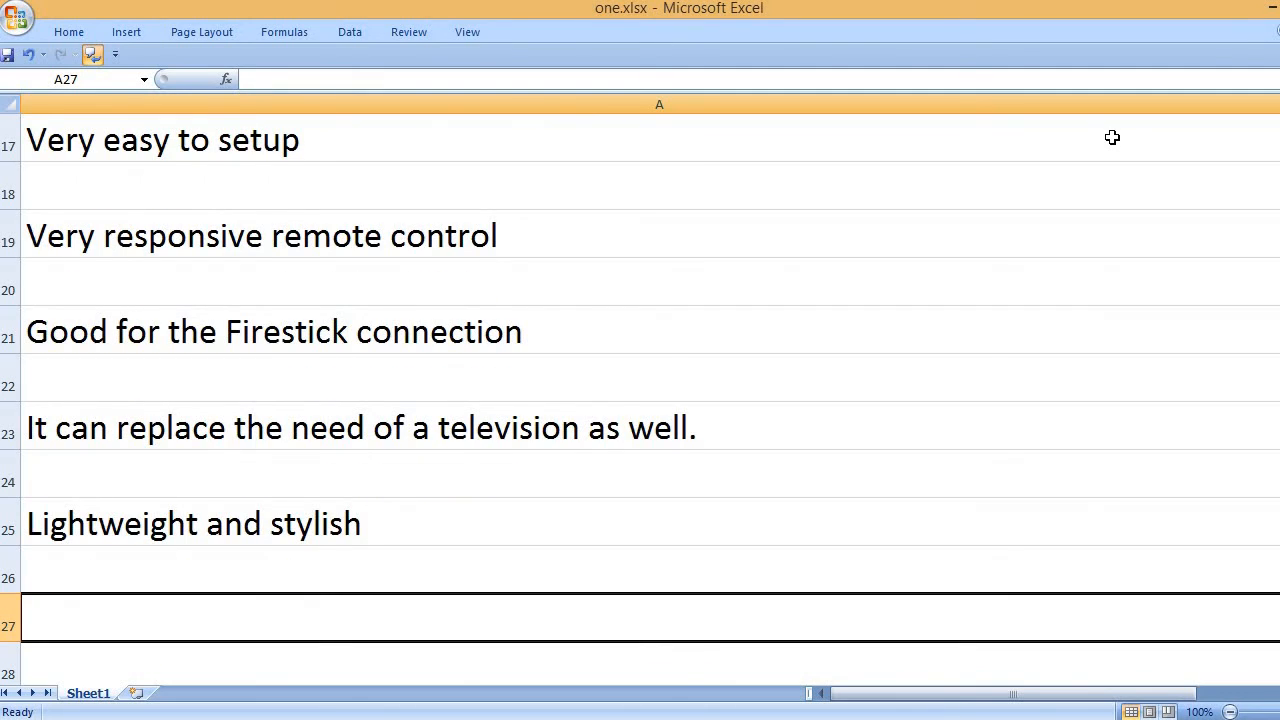
Step: Add 'The touch screen buttons are very responsive.' in A27 and 'clear sound' in A29
text(The)
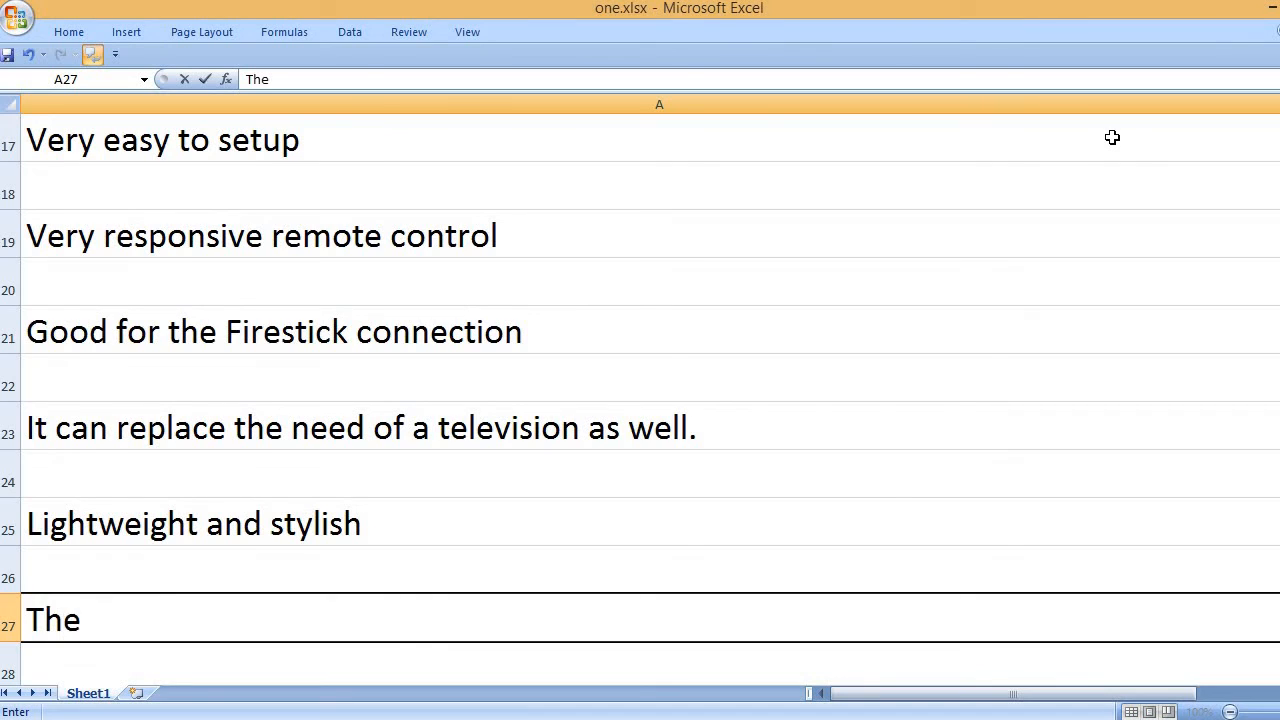
text(touch)
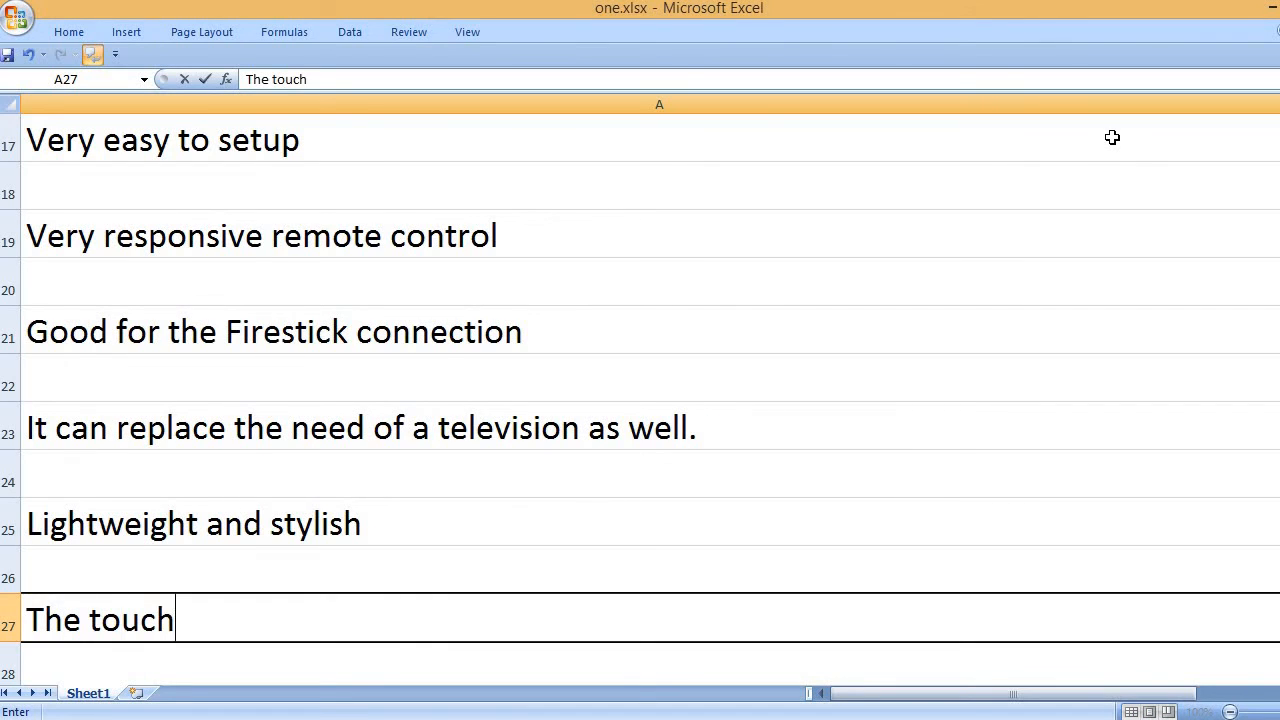
text(scr)
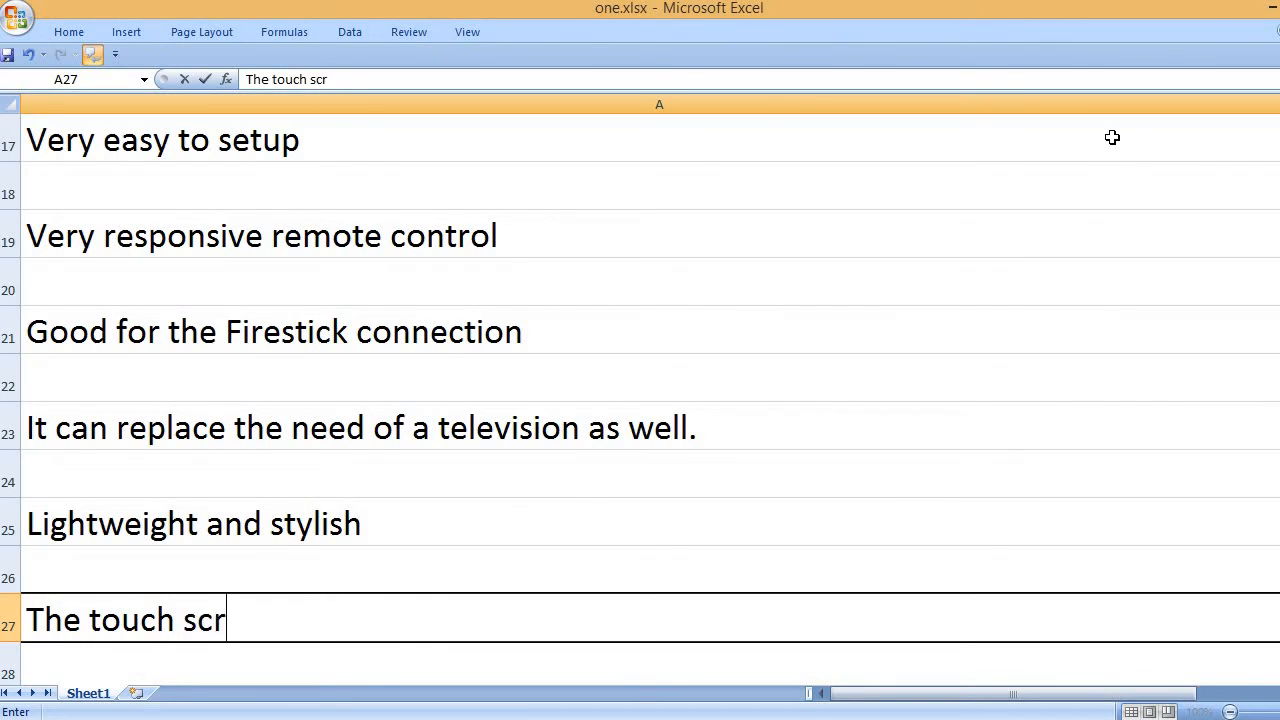
text(een)
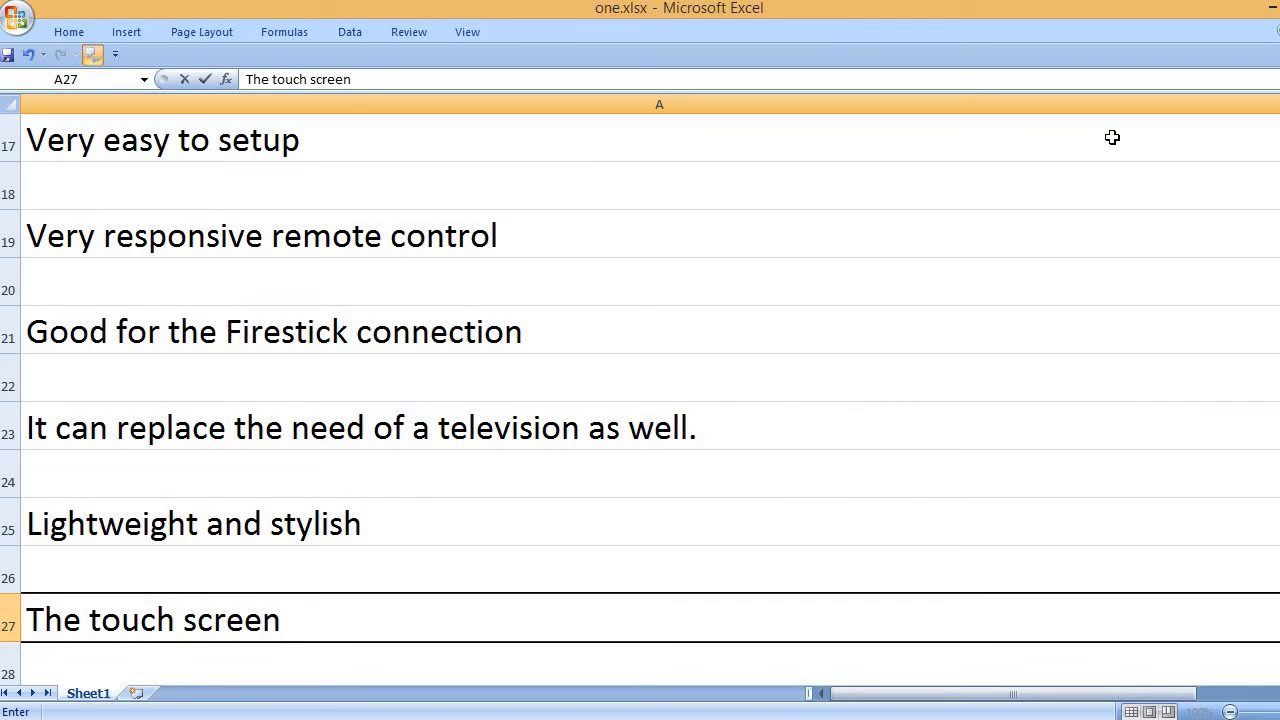
text(buttons are very re)
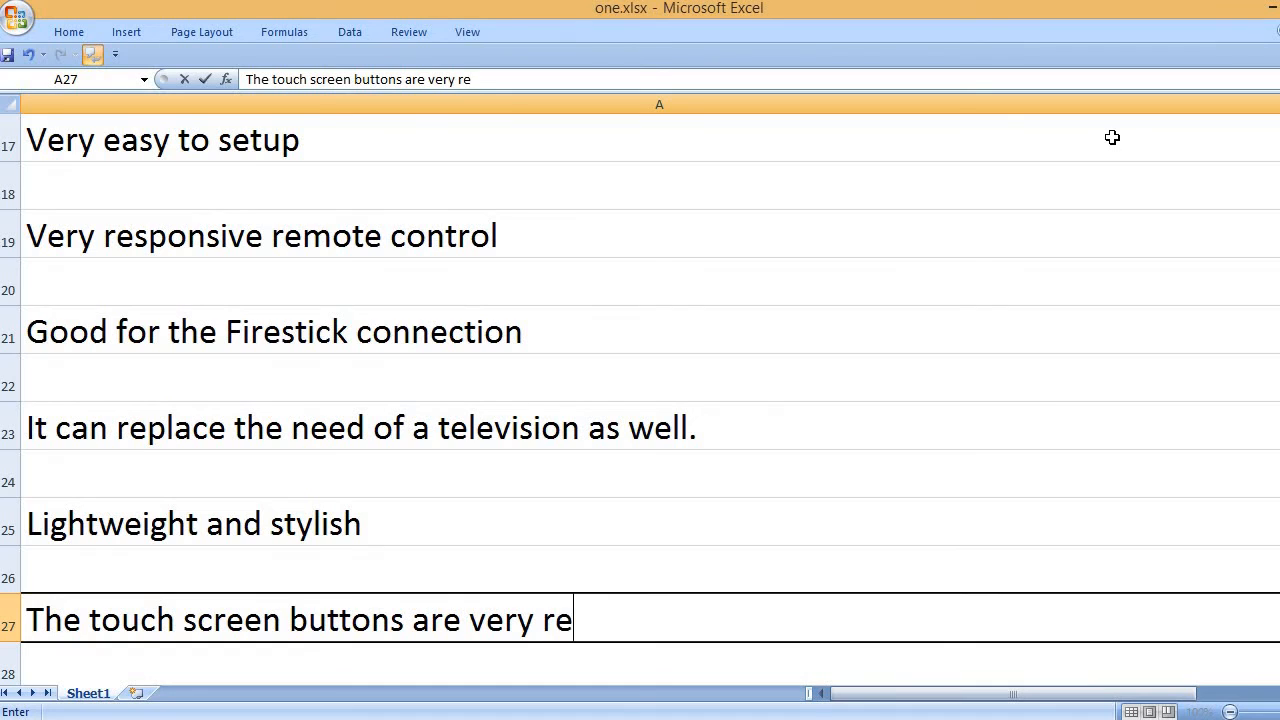
text(sponsive.)
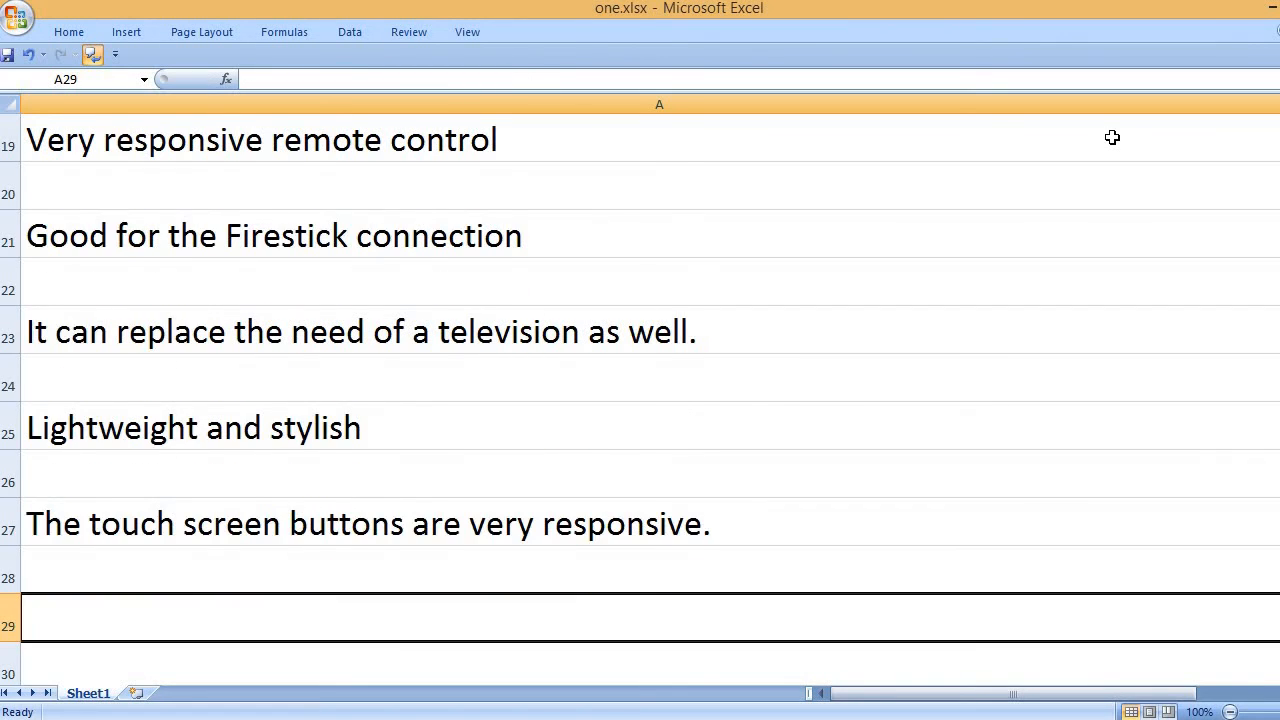
text(clear sound)
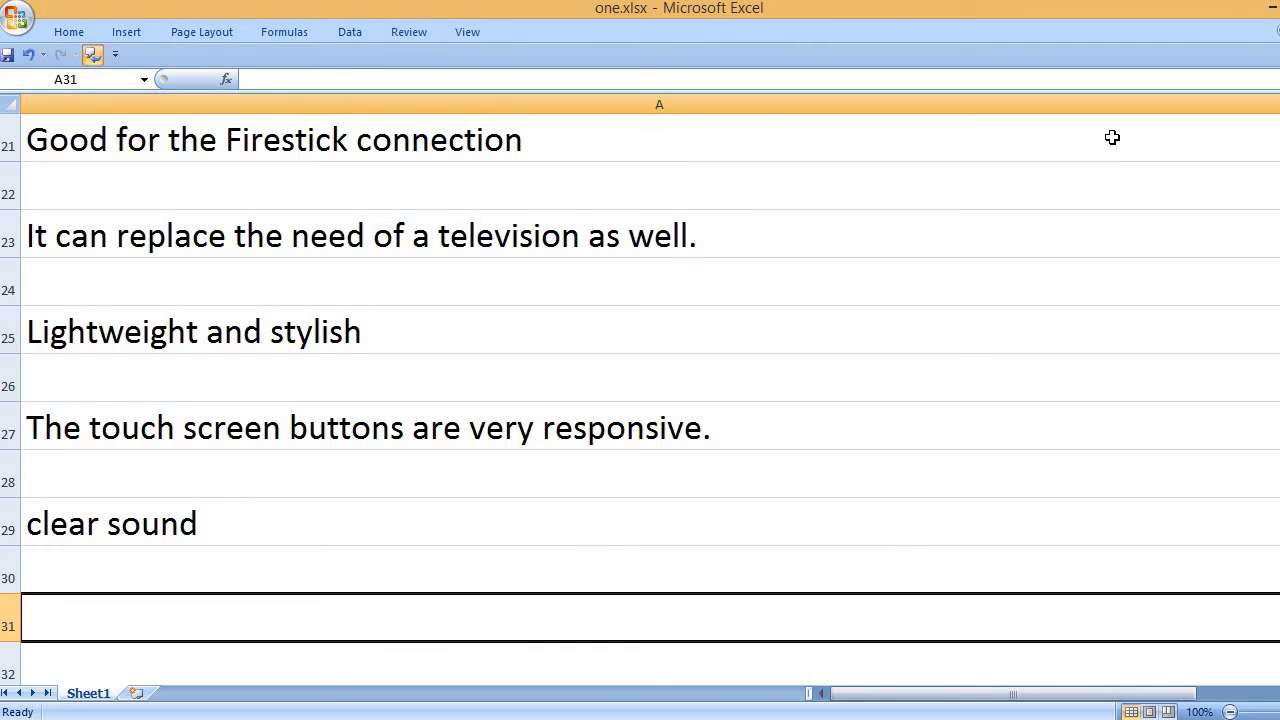
Step: Add CON in A31 and 'As per a user, the on/off button don't work sometimes.' in A33
text(C)
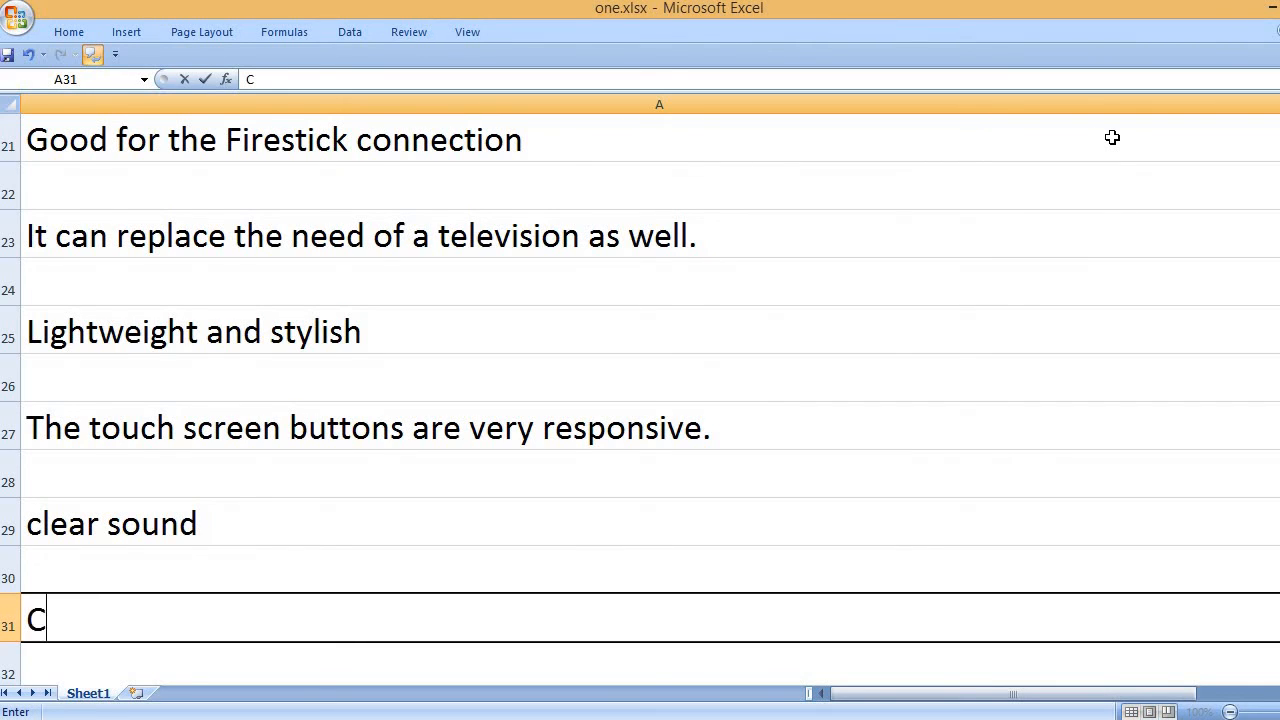
text(ON)
text(A)
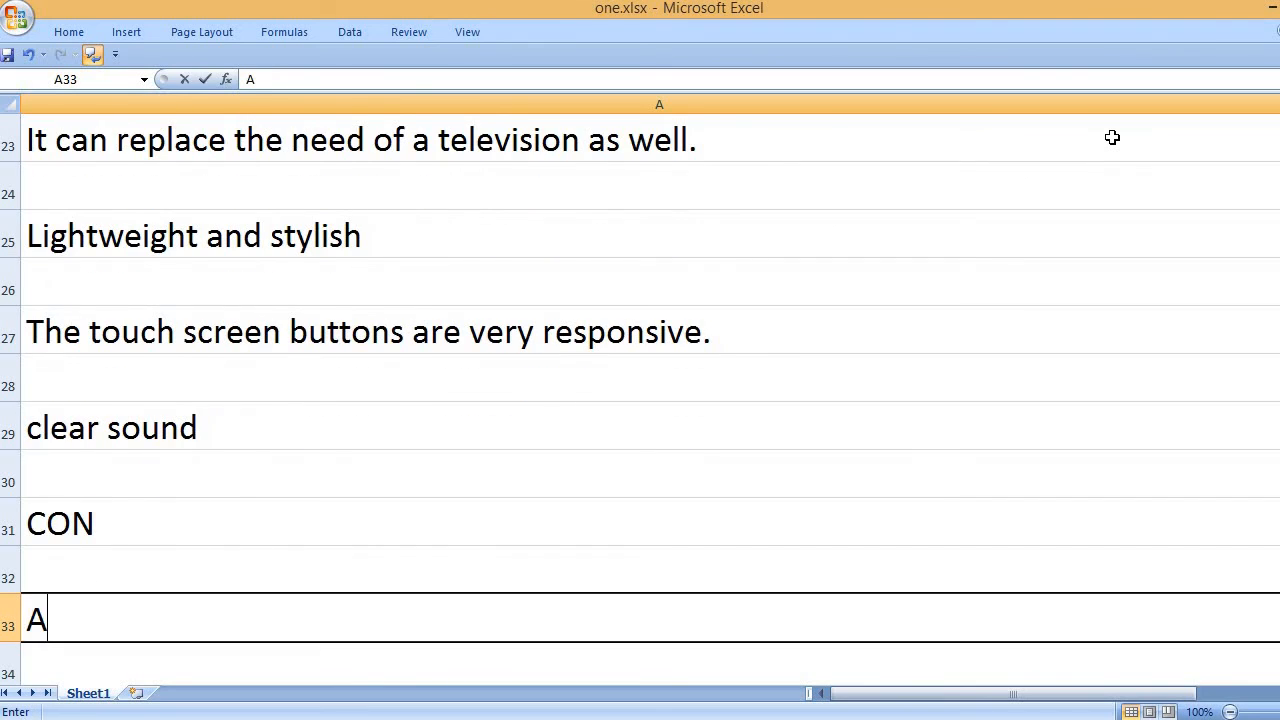
text(s per a)
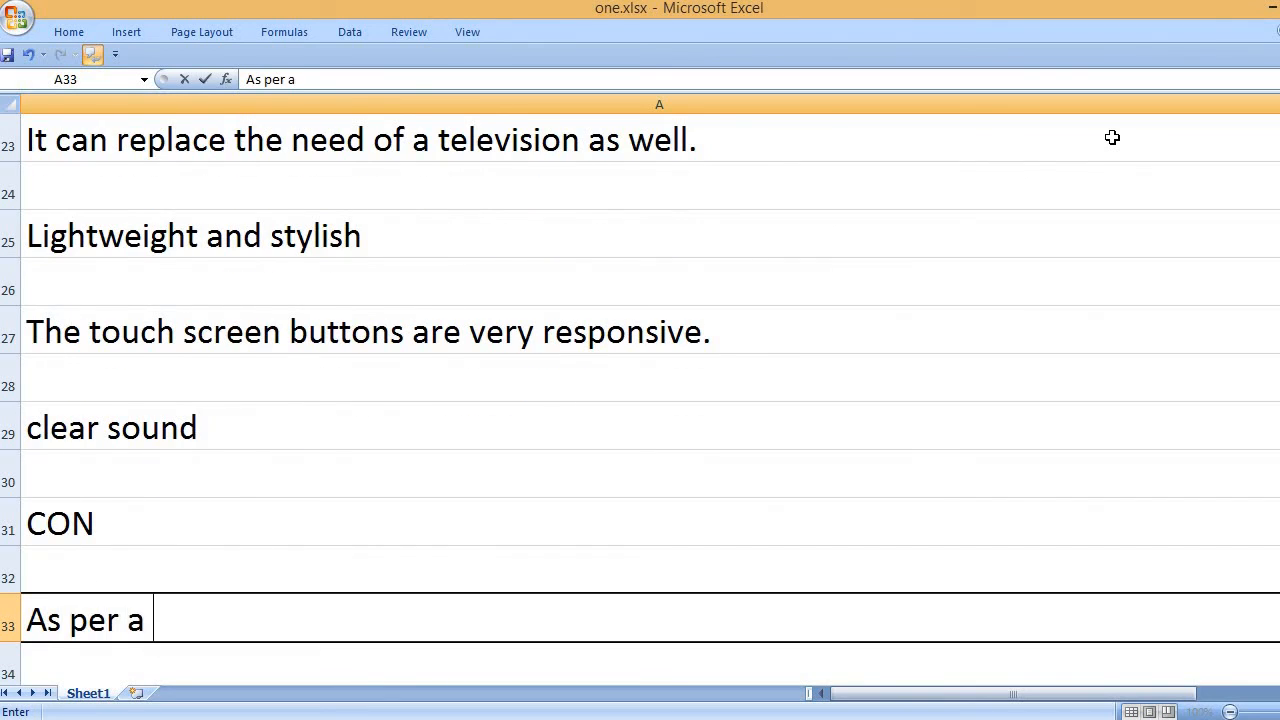
text(user,)
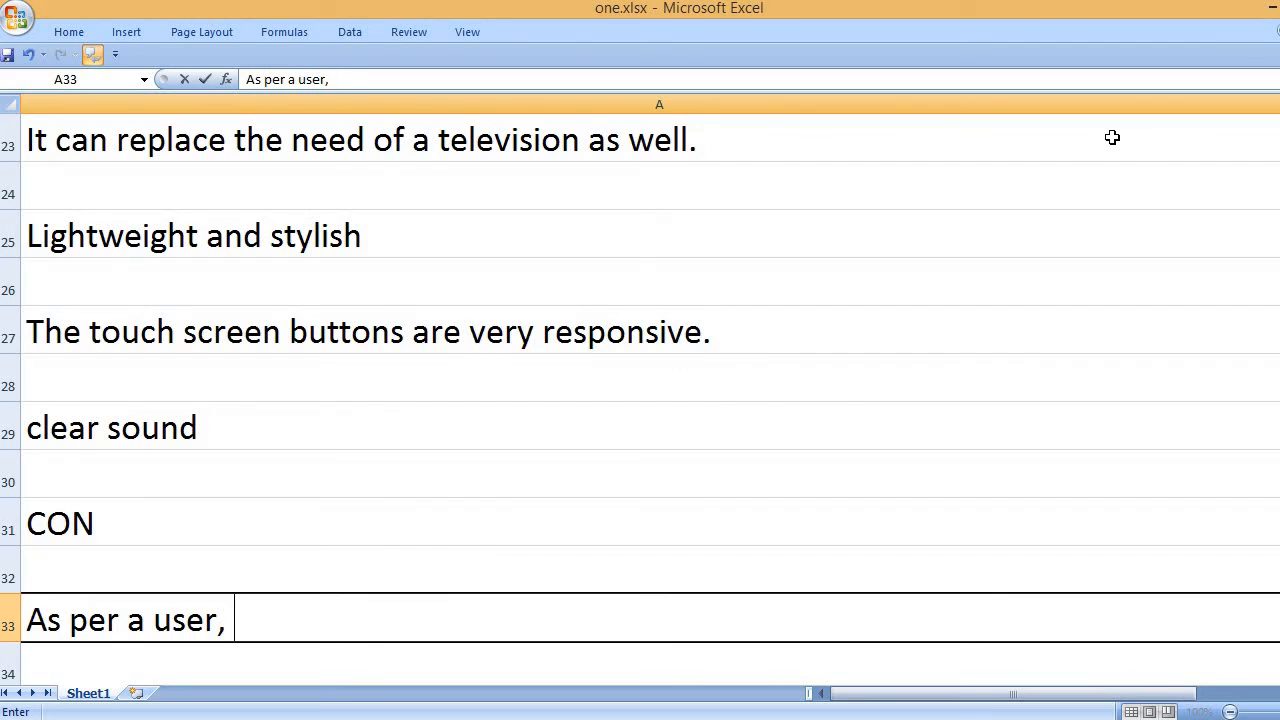
text(the on)
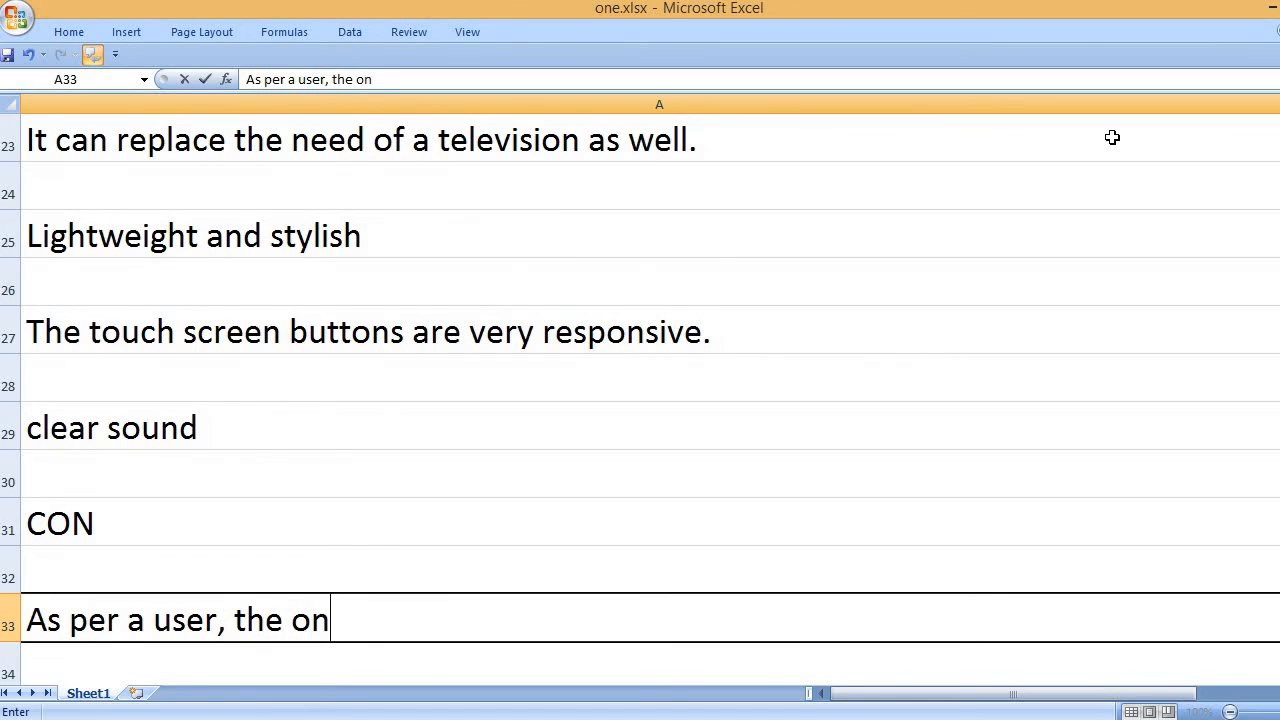
text(/off)
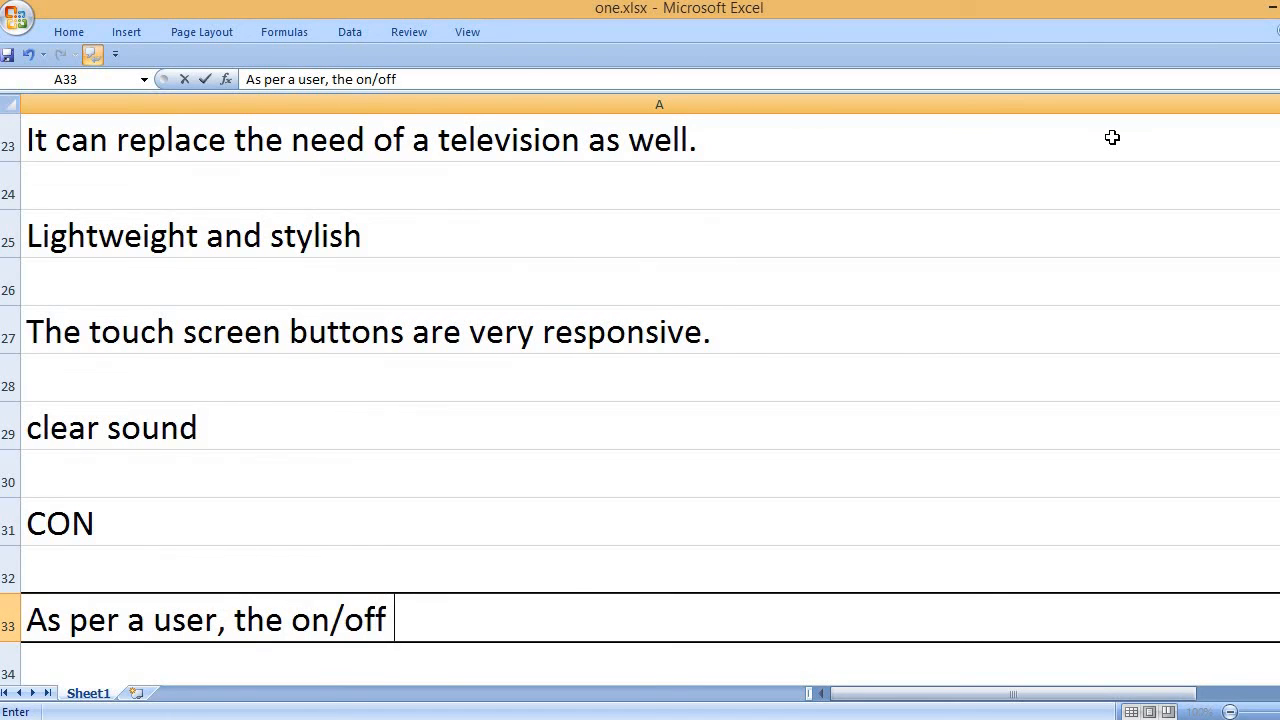
text(button)
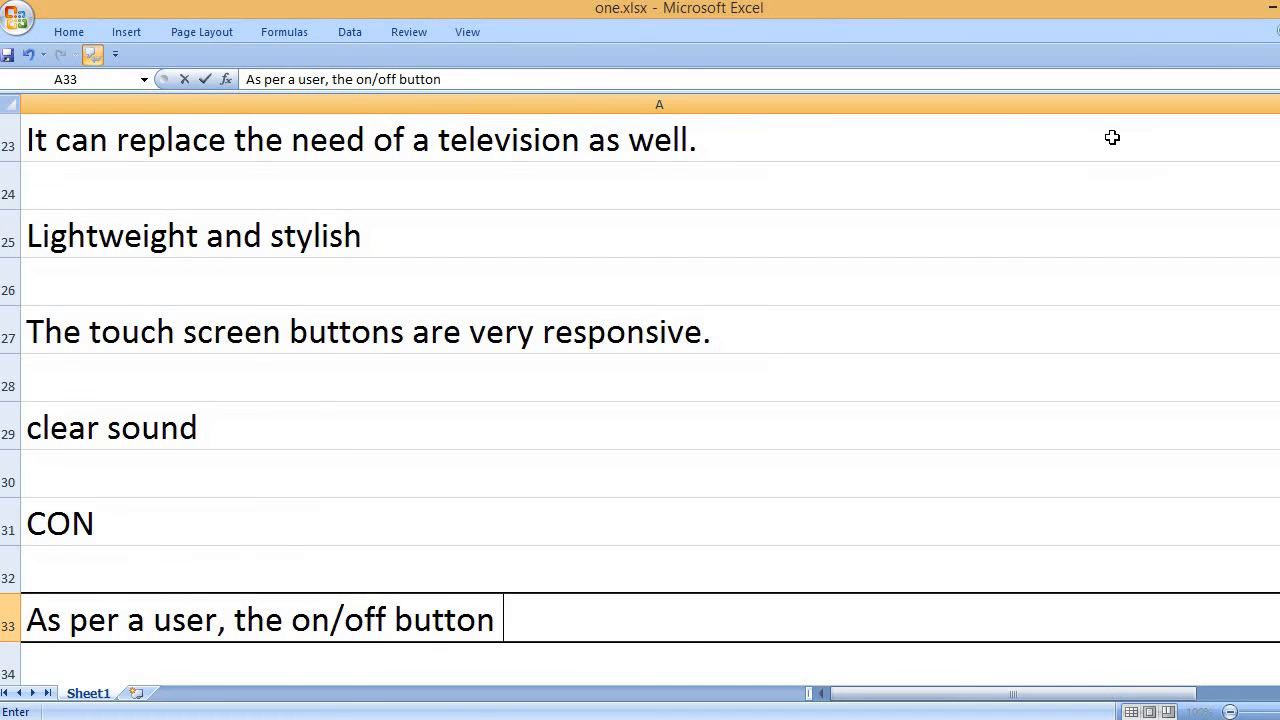
text(didn't work)
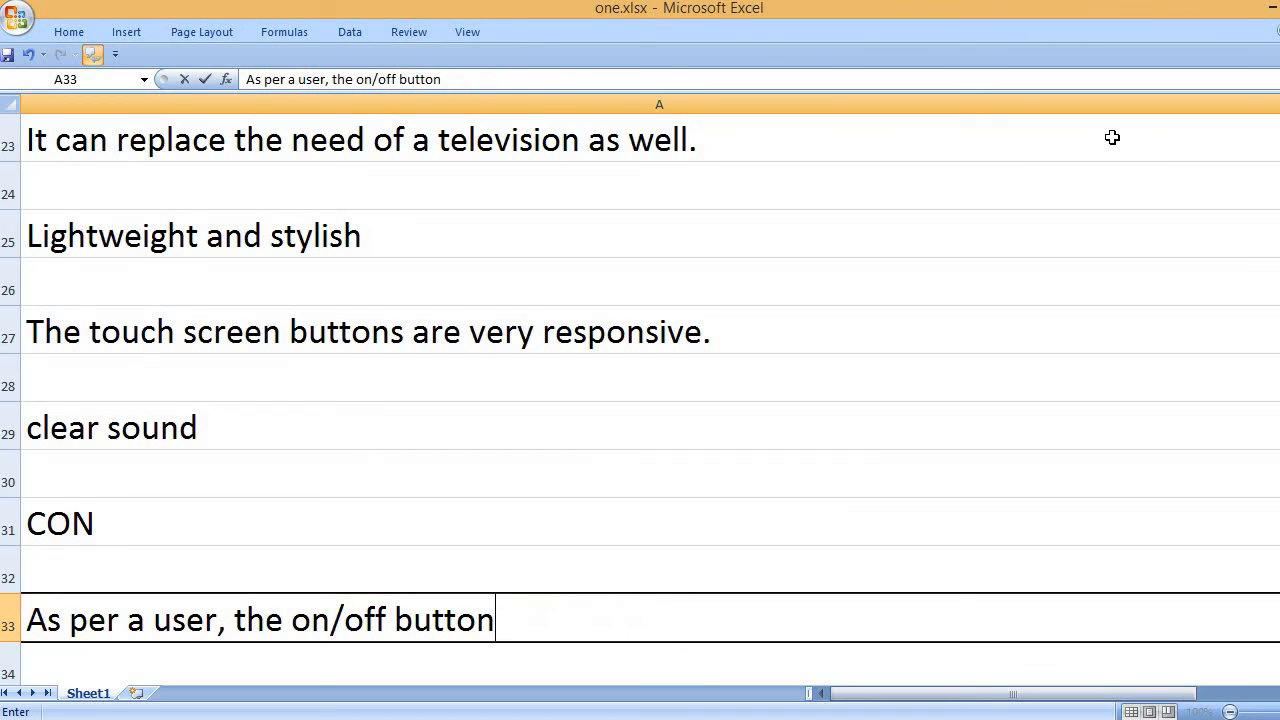
text(don)
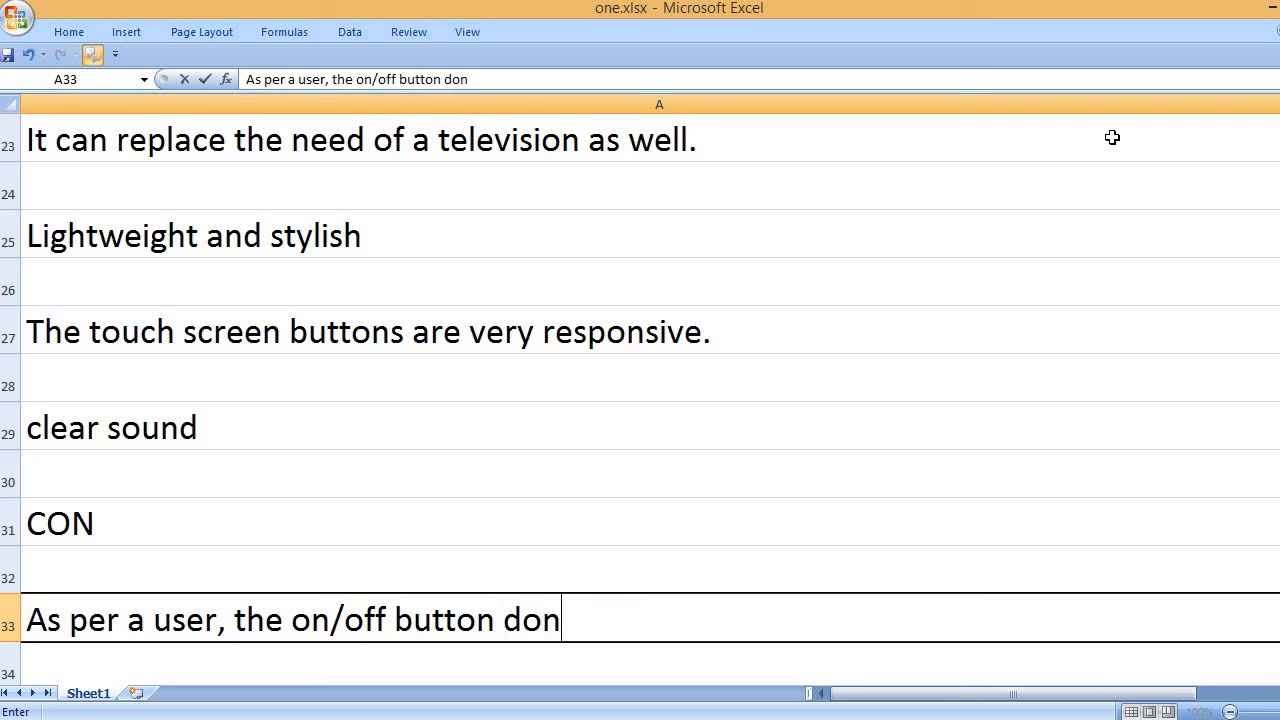
text('t work)
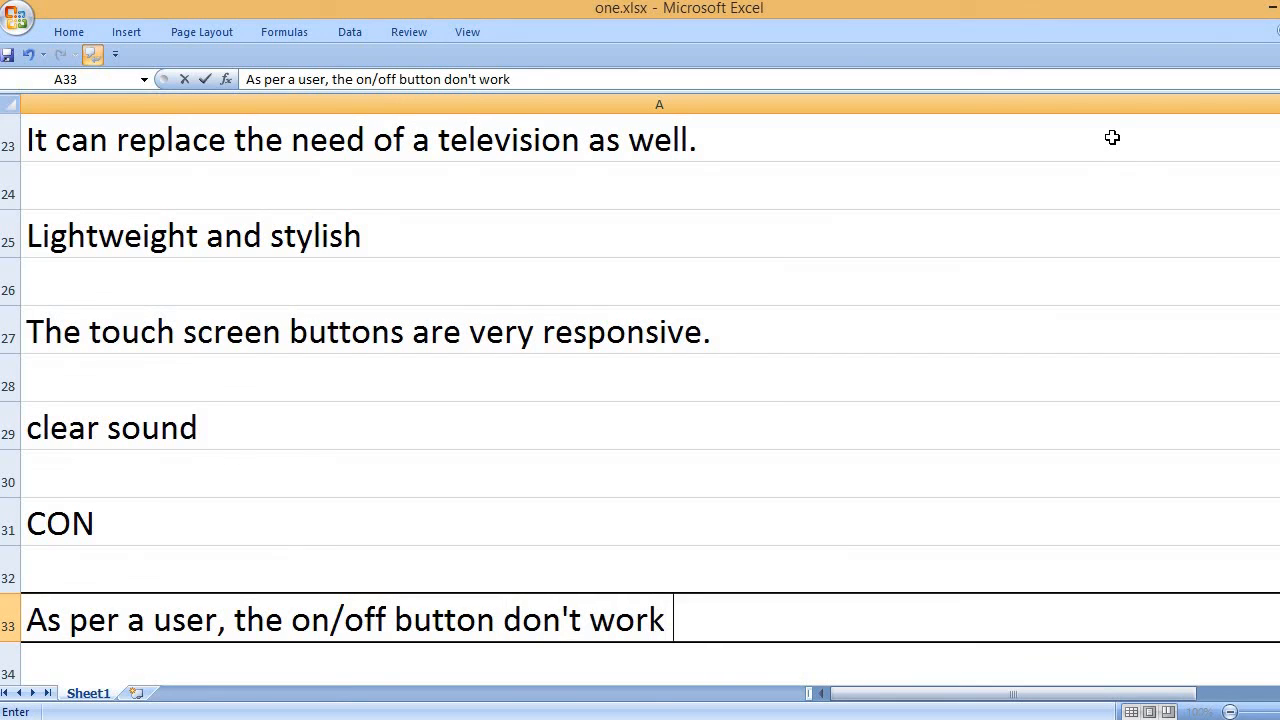
text(sometimes.)
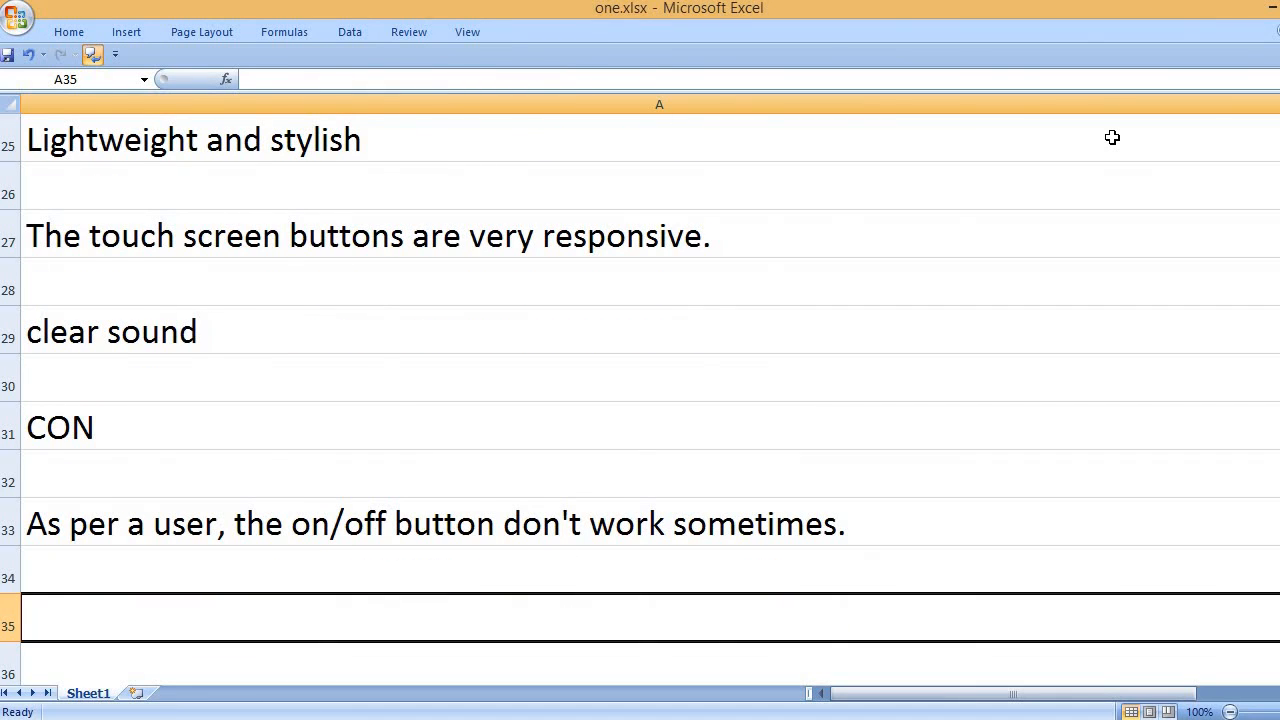
Step: Type 'That's it, please like and subscribe.' in A35 to close the review
text(Thats)
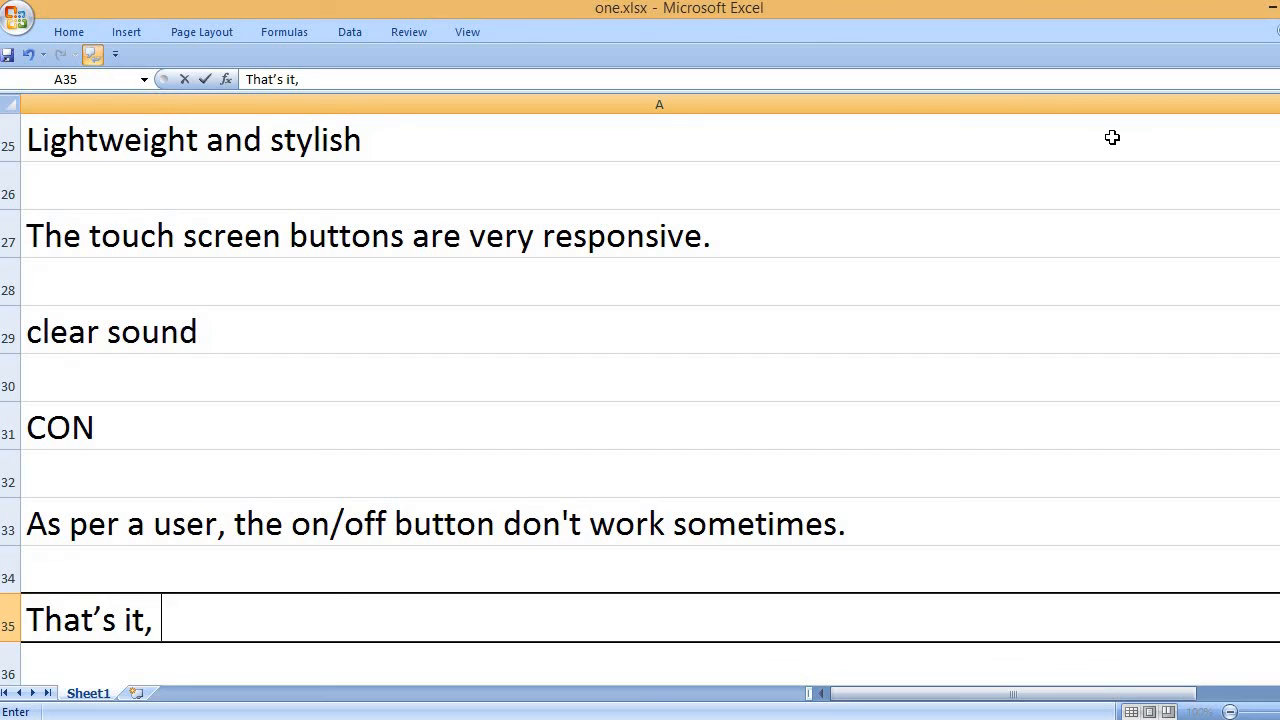
text(please lik)
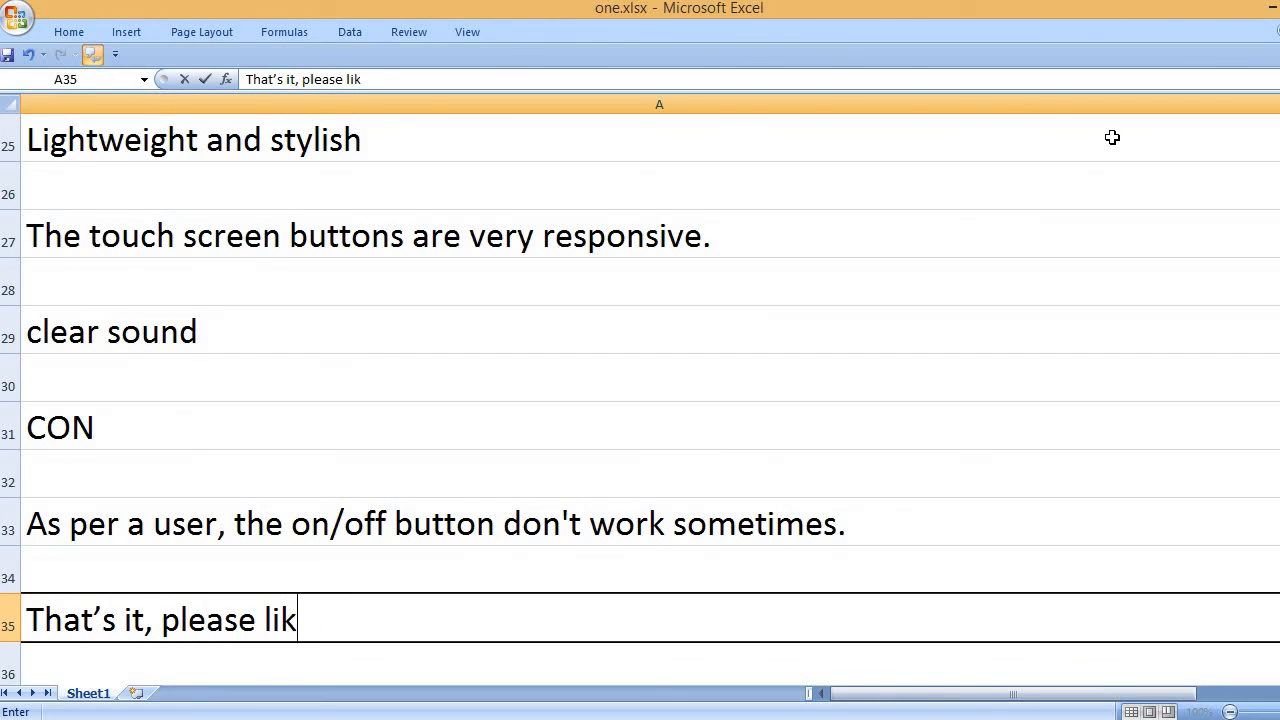
text(e and sub)
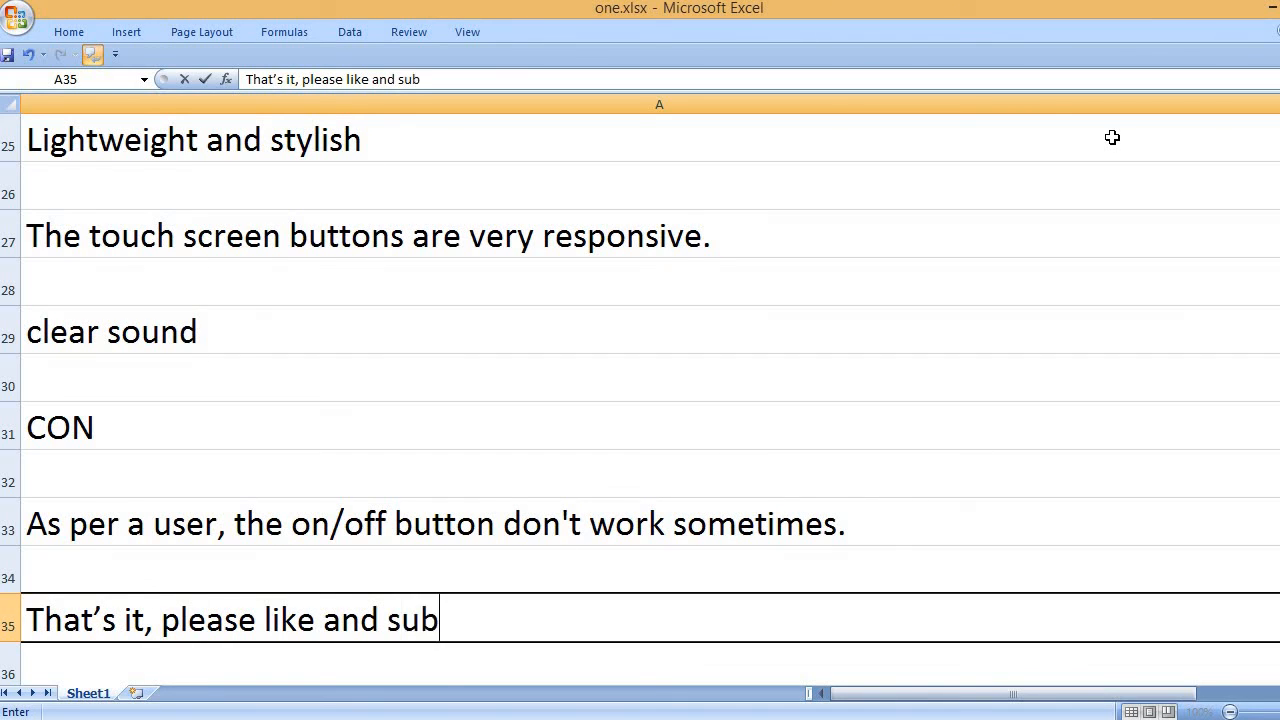
text(scribe.)
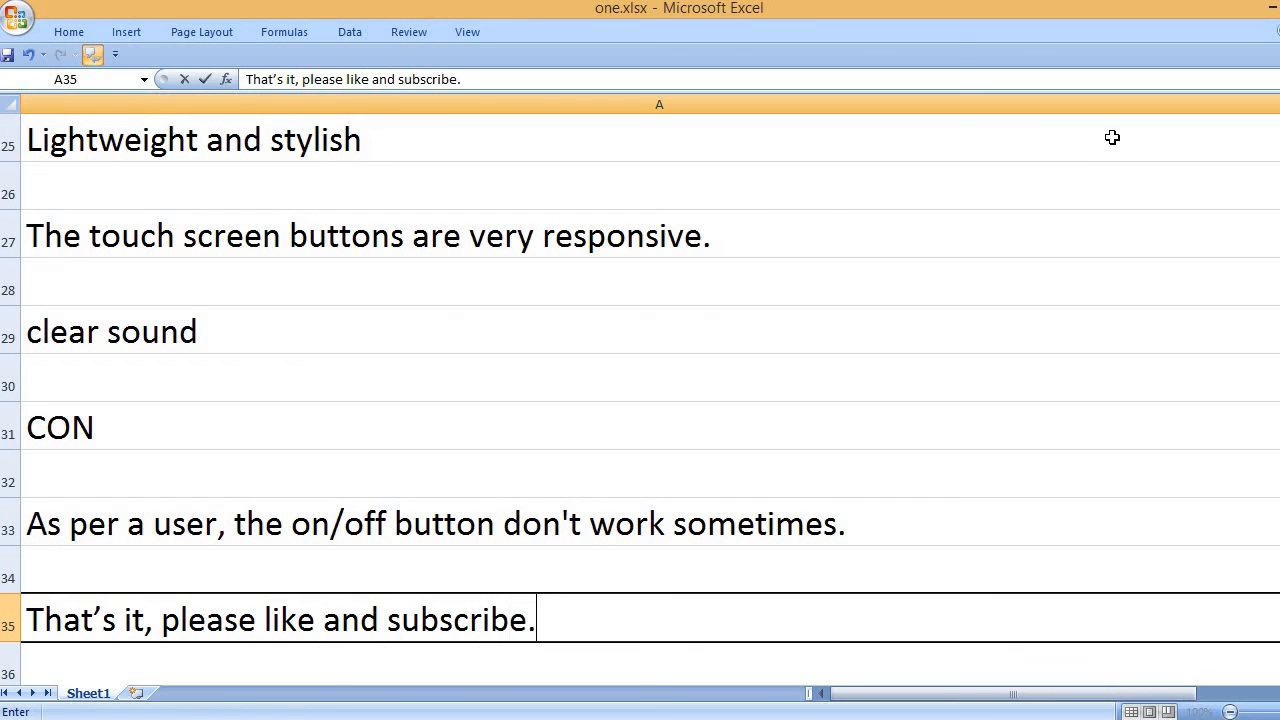